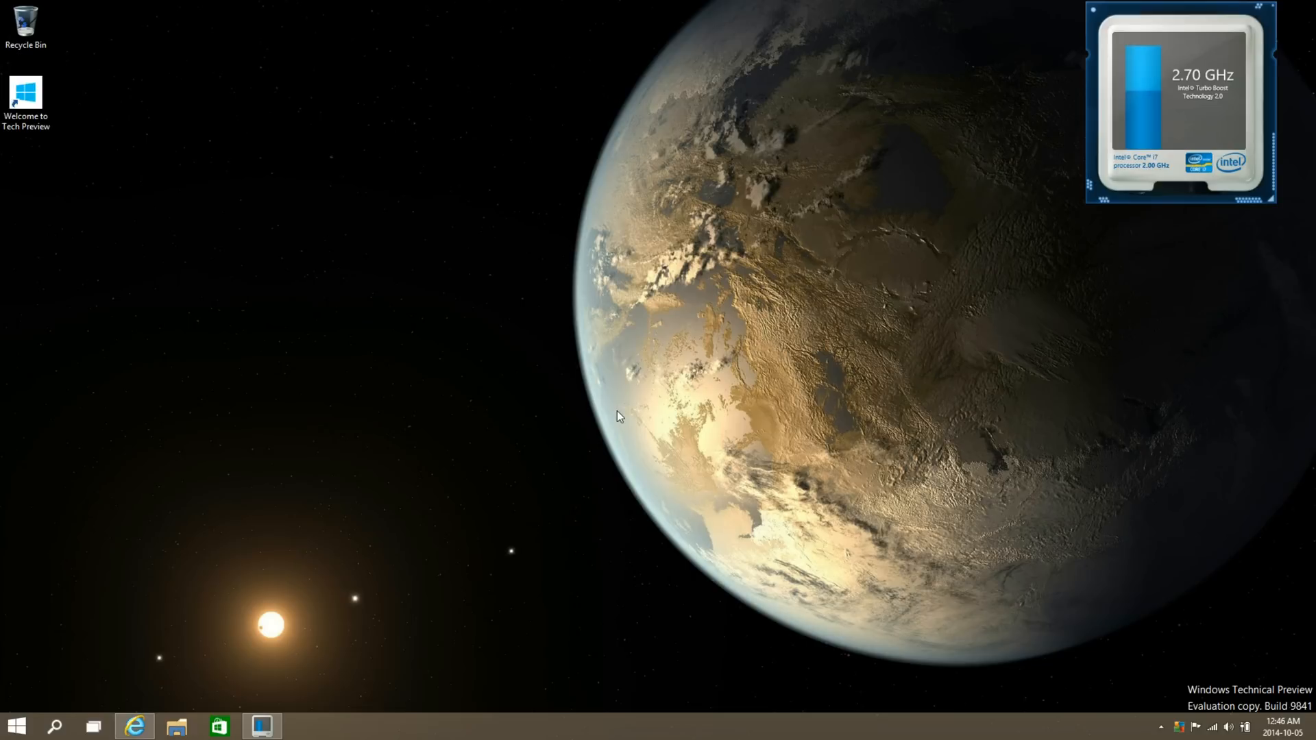
{"action": "mouse_move", "coordinate": [152, 715]}
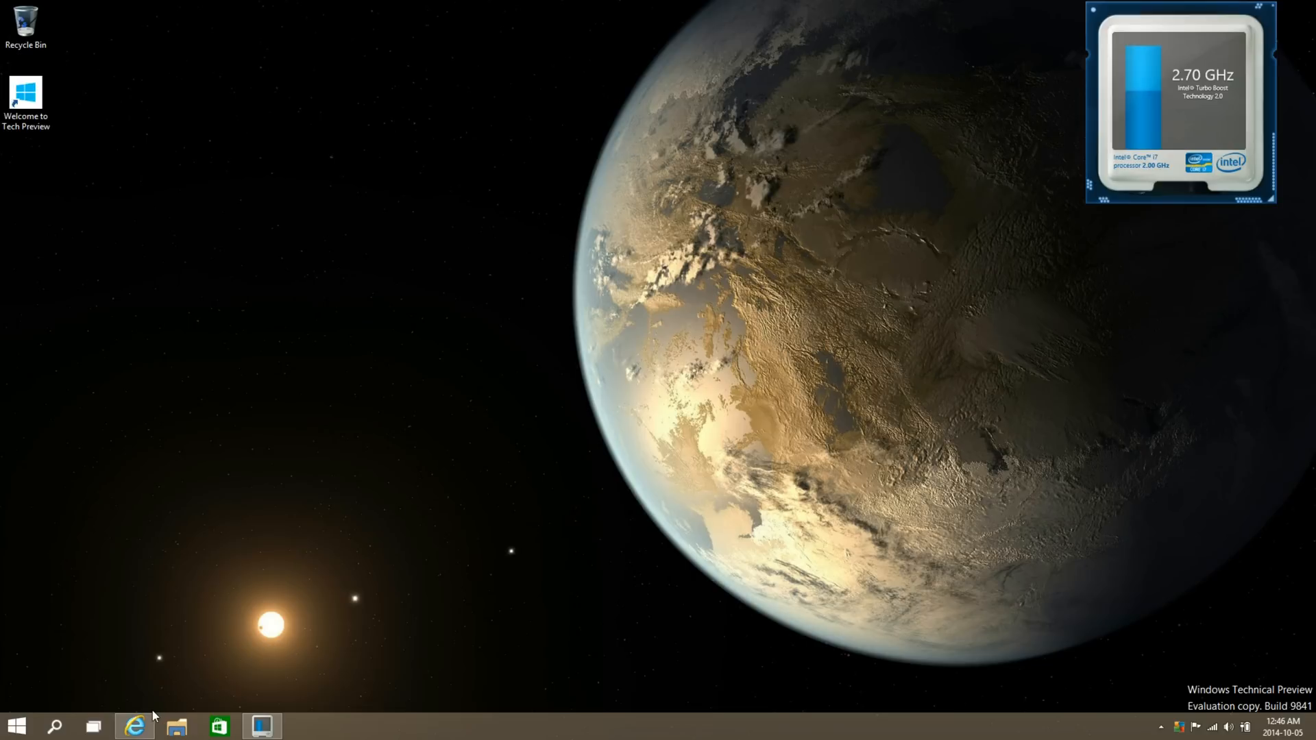
- Start downloading the DeskScapes 8 installer from its download page in Internet Explorer
{"action": "left_click", "coordinate": [134, 727]}
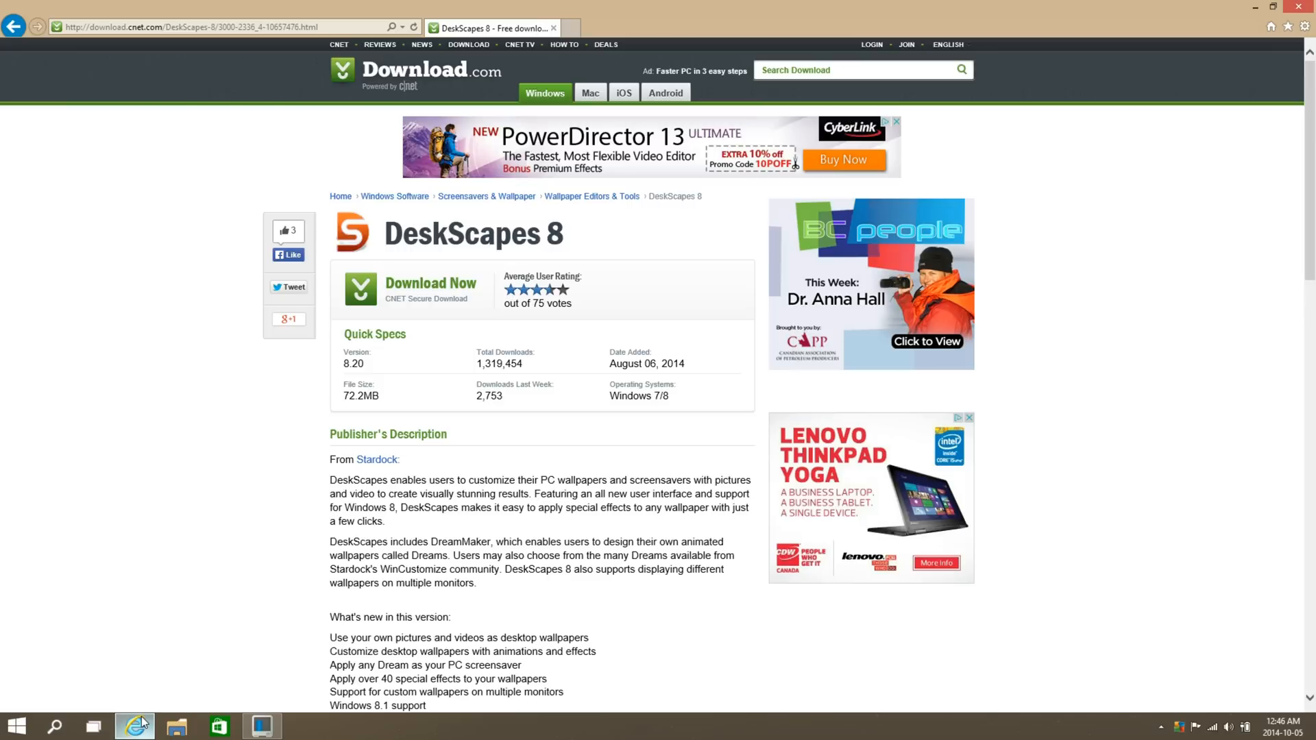
{"action": "mouse_move", "coordinate": [419, 300]}
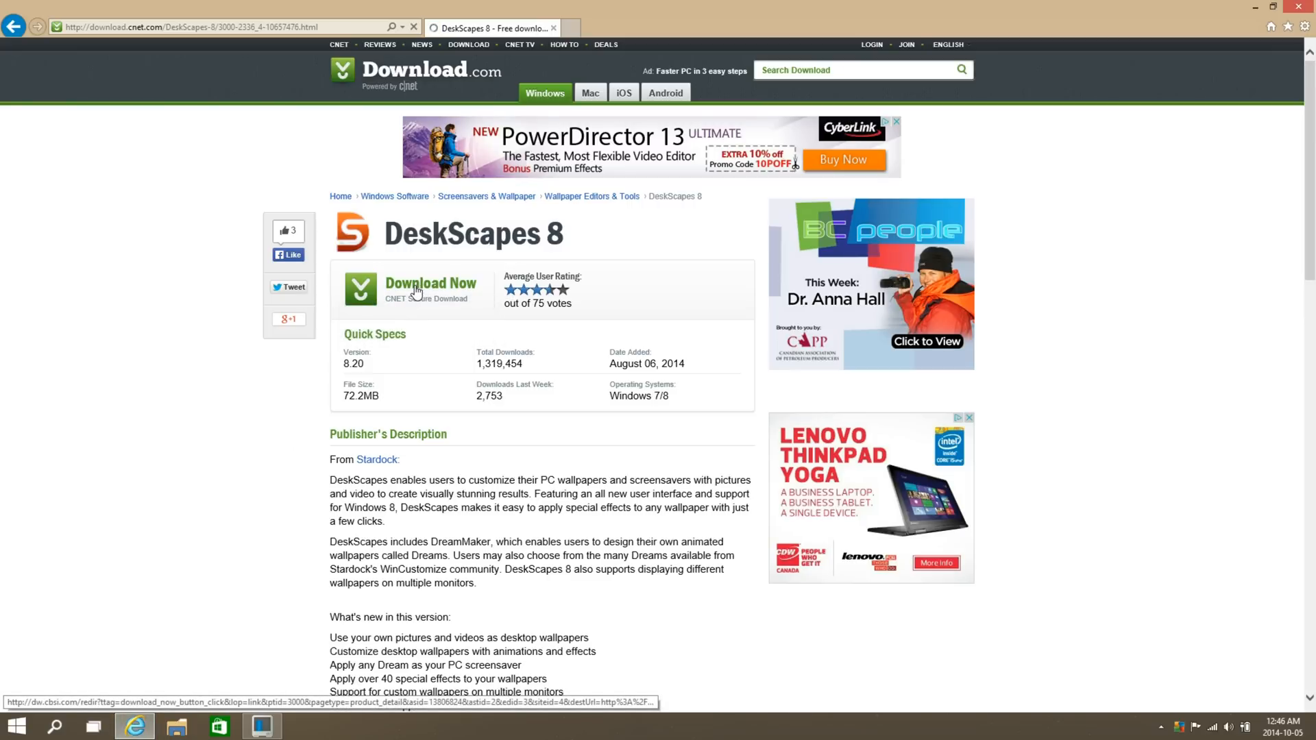
{"action": "left_click", "coordinate": [431, 282]}
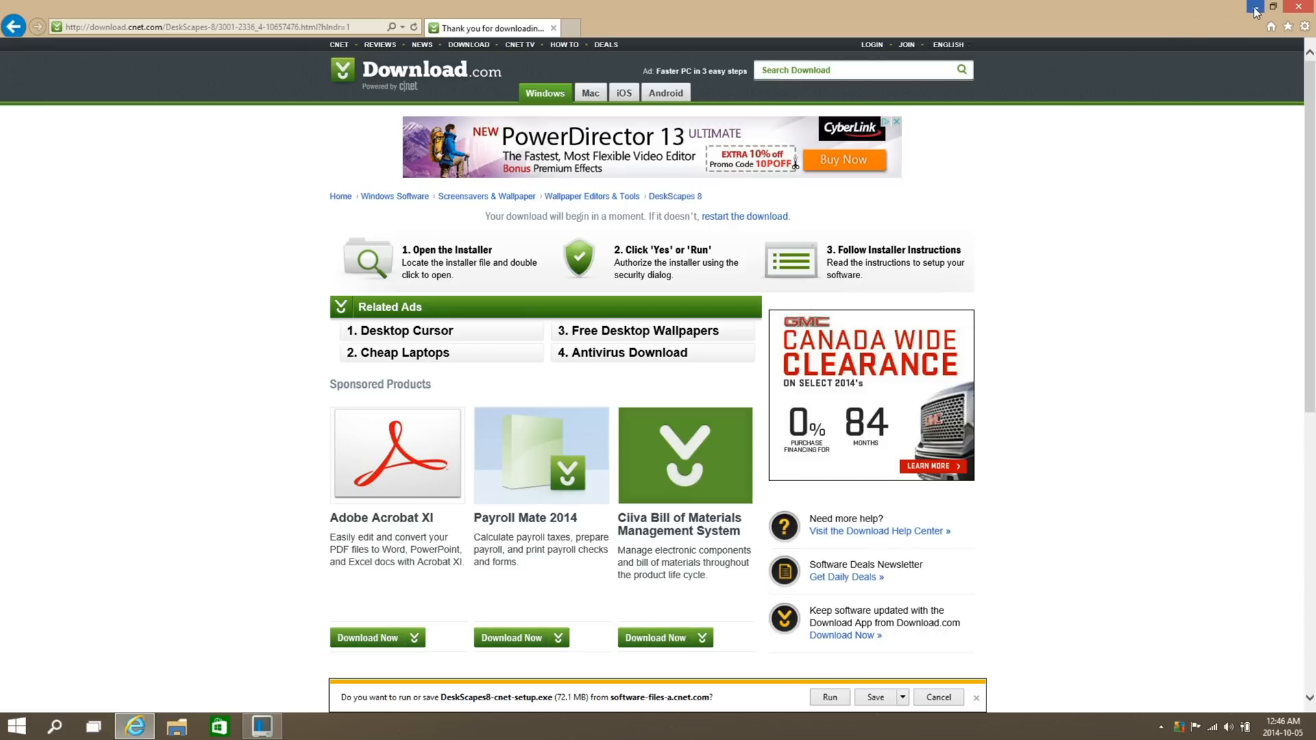
{"action": "mouse_move", "coordinate": [1254, 10]}
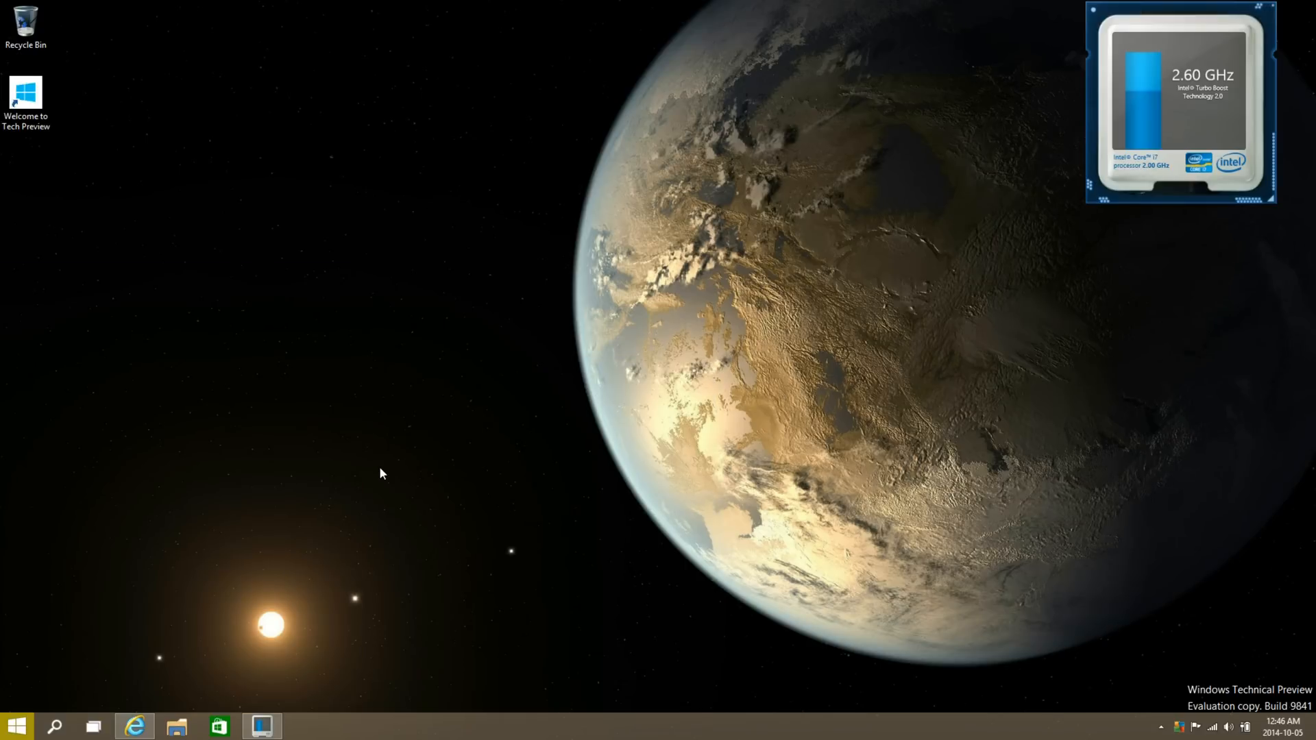
- Run the downloaded DeskScapes 8 setup file from the Downloads folder in File Explorer
{"action": "left_click", "coordinate": [16, 726]}
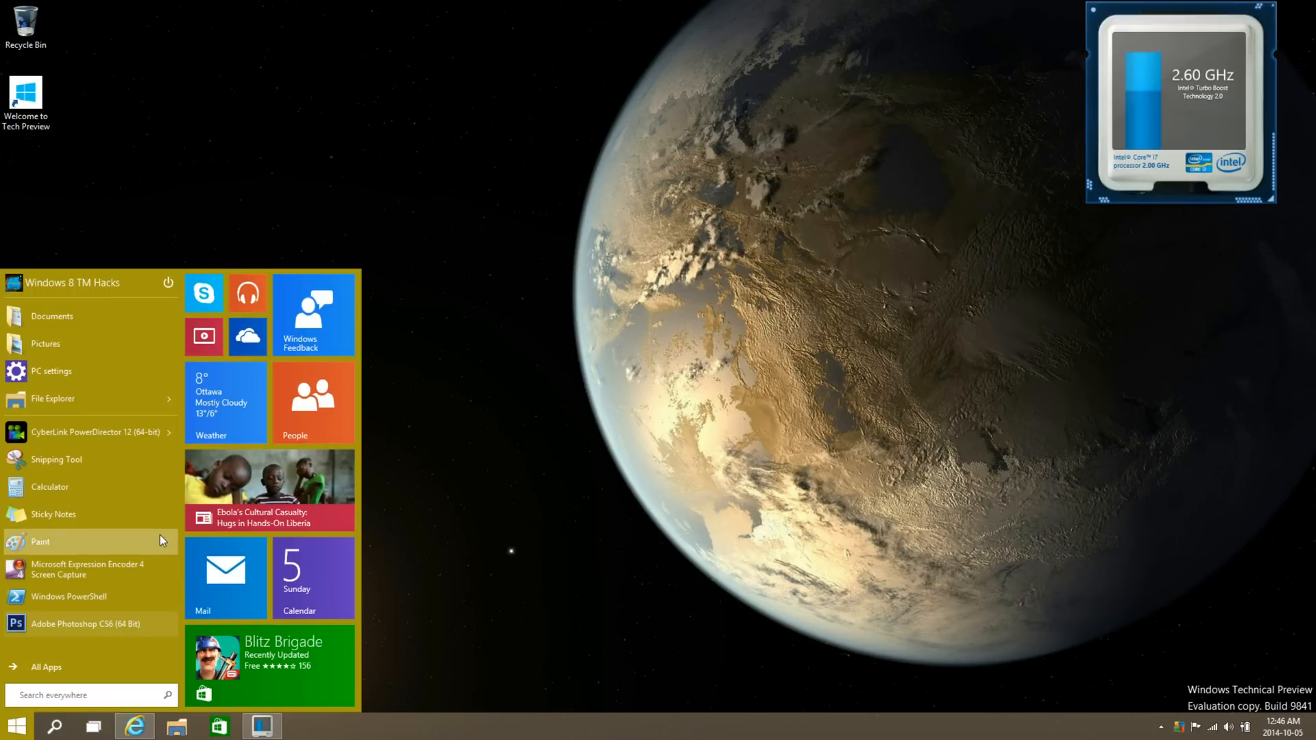
{"action": "mouse_move", "coordinate": [90, 397]}
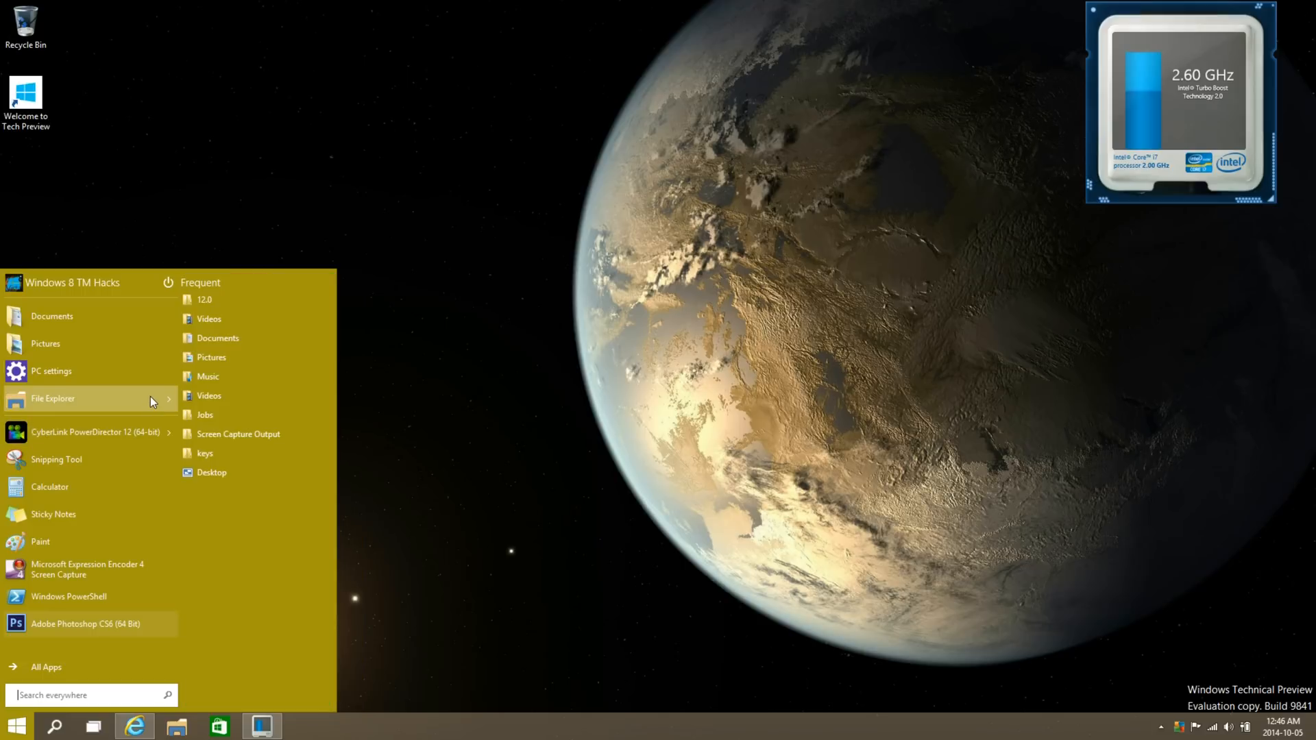
{"action": "mouse_move", "coordinate": [234, 356]}
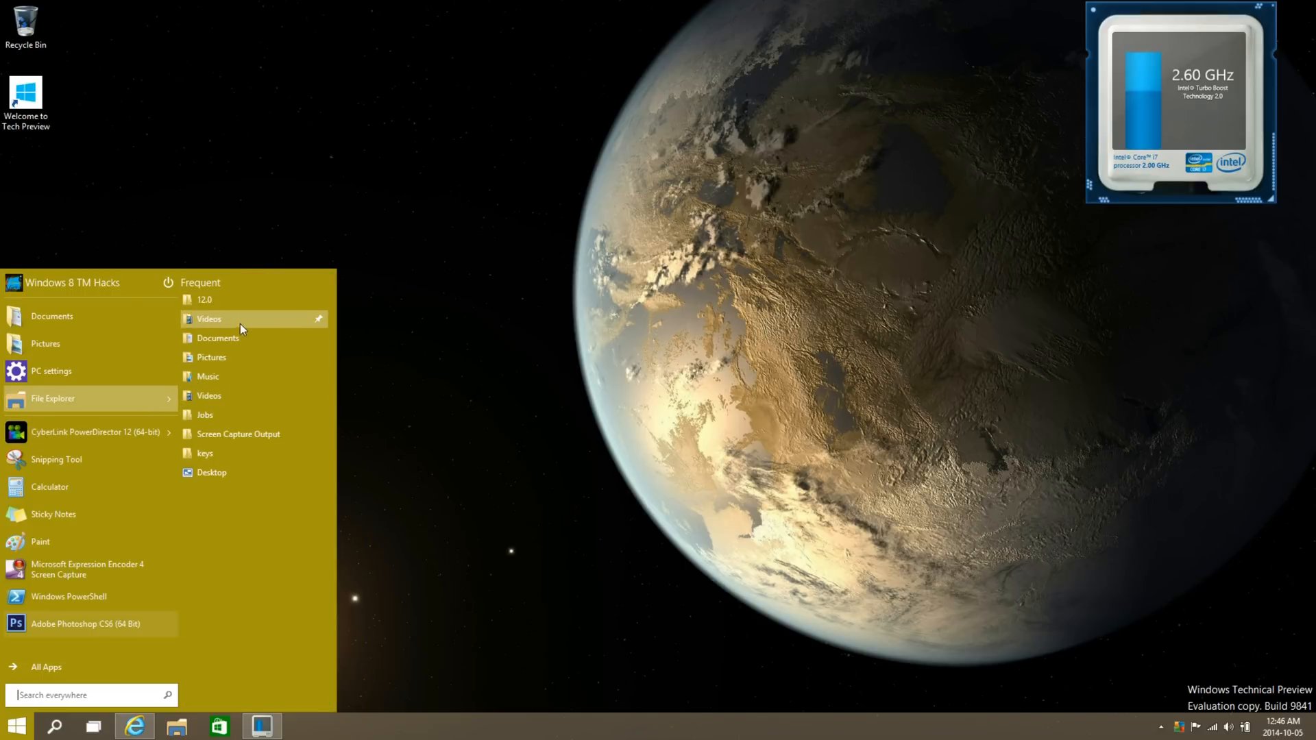
{"action": "mouse_move", "coordinate": [244, 356]}
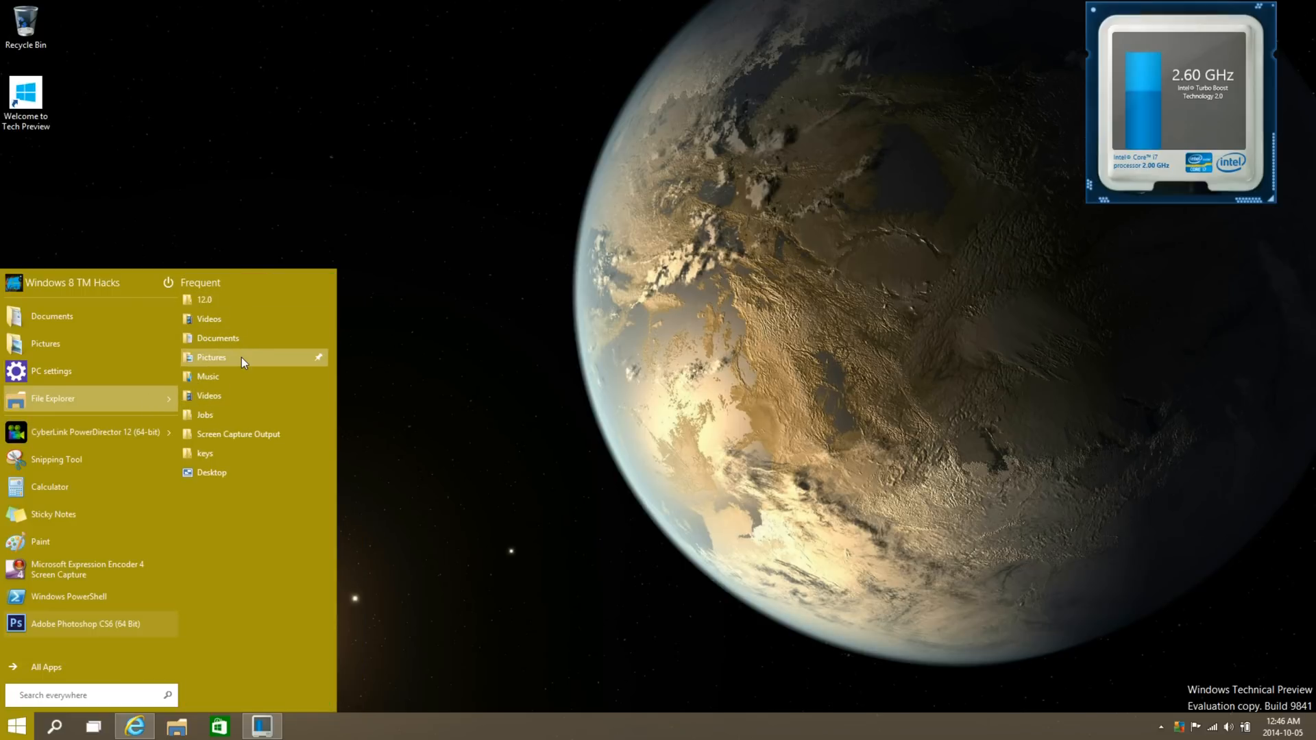
{"action": "left_click", "coordinate": [218, 339]}
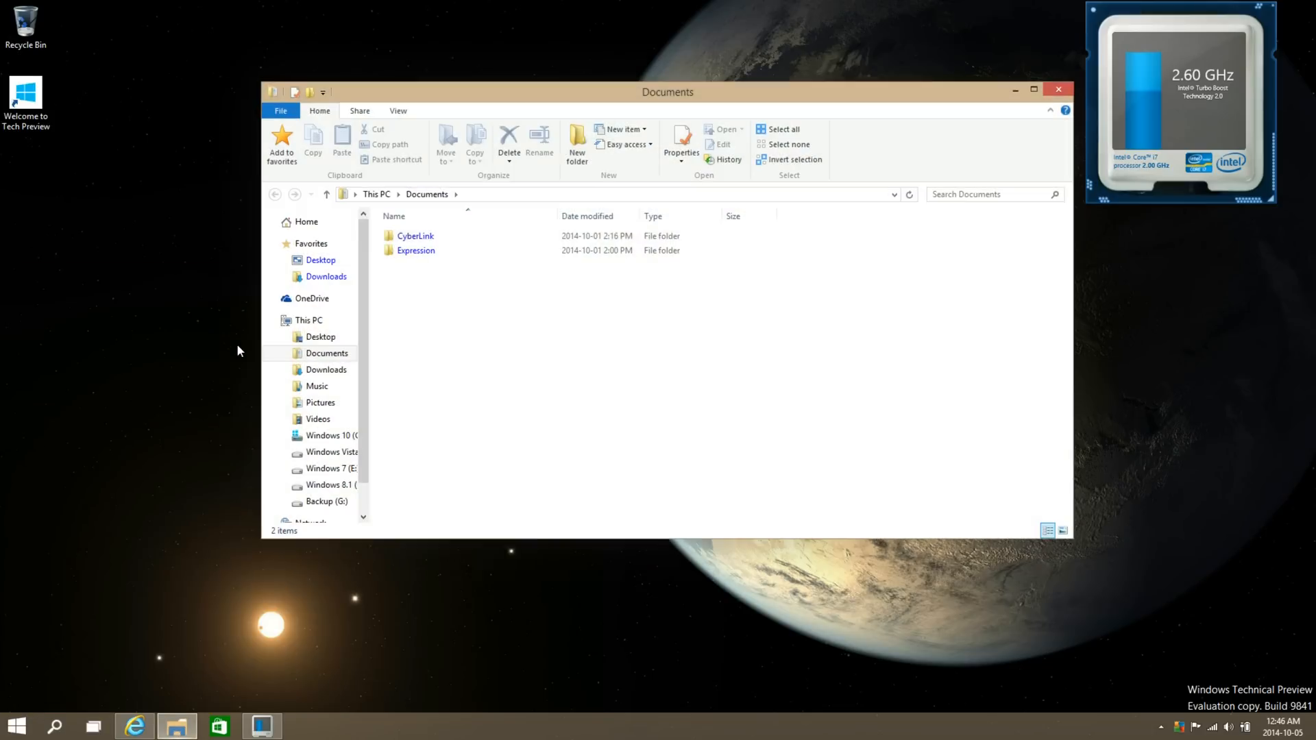
{"action": "left_click", "coordinate": [326, 275]}
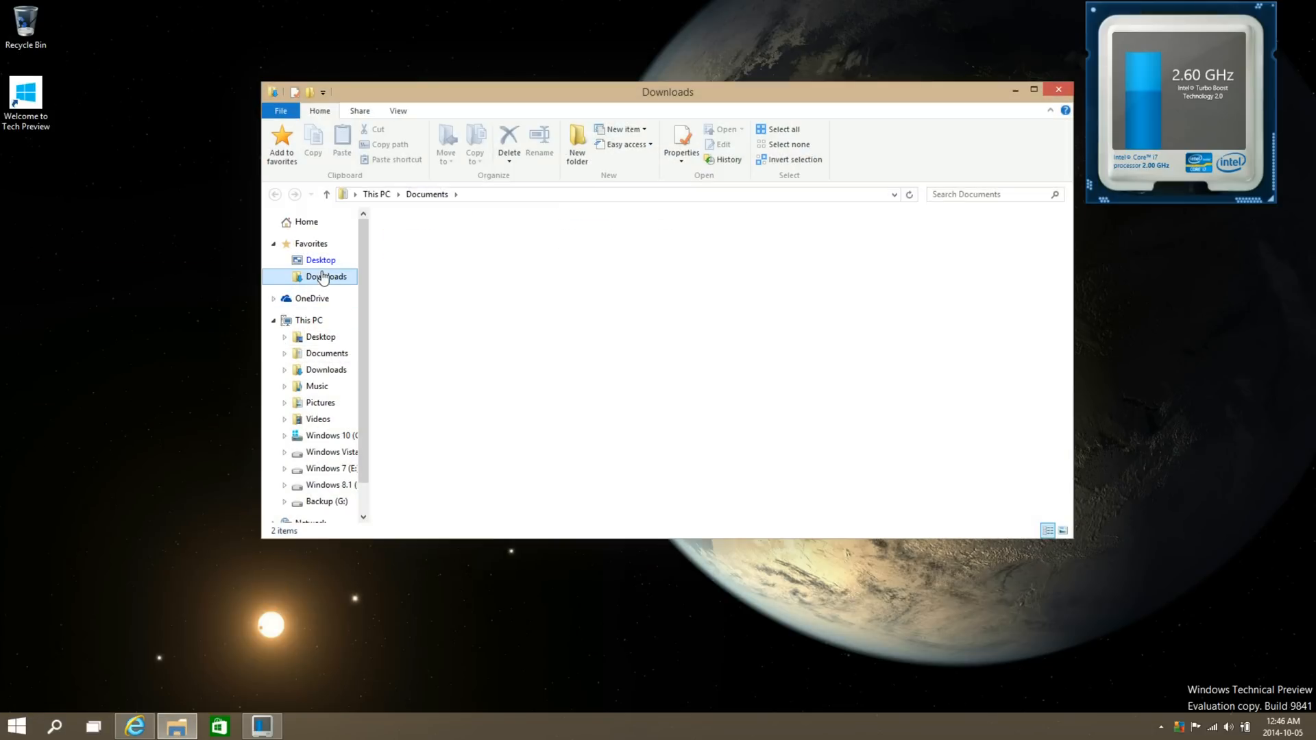
{"action": "left_click", "coordinate": [326, 276]}
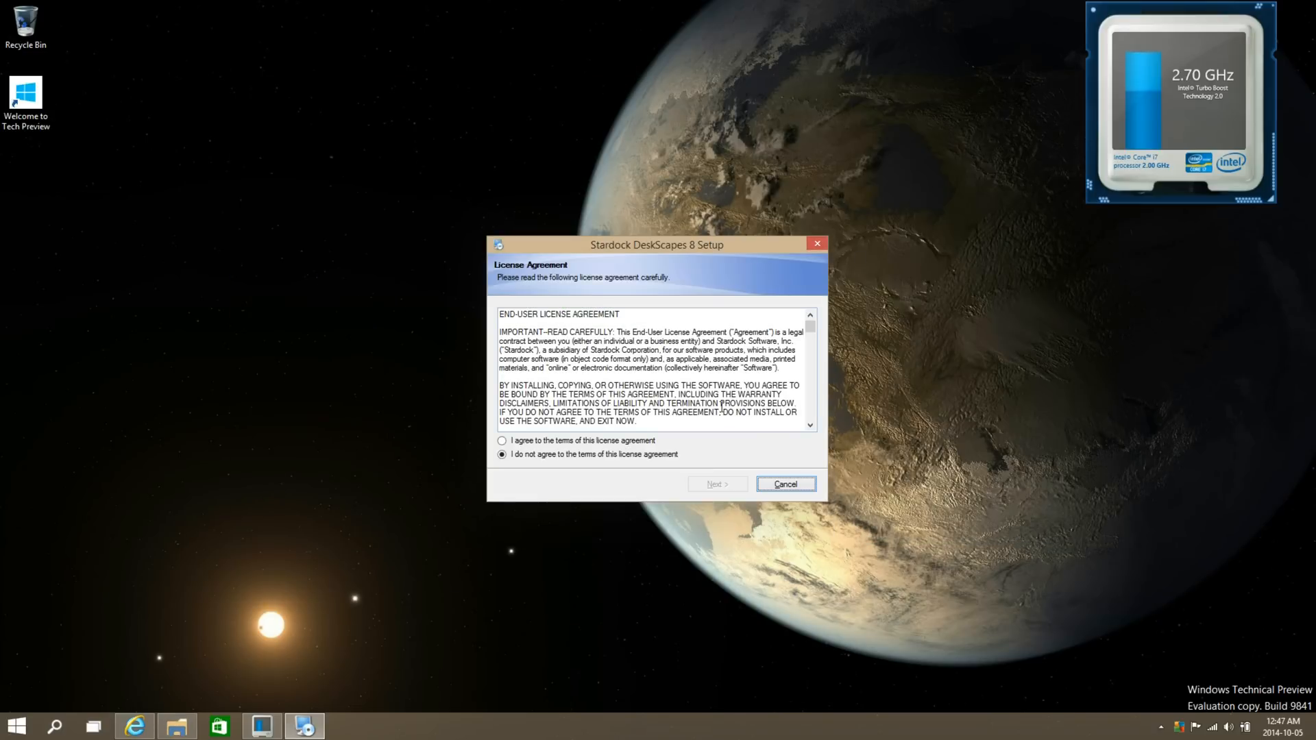
- Accept the license, decline the Decor8 trial, and install to the default folder
{"action": "left_click", "coordinate": [502, 439]}
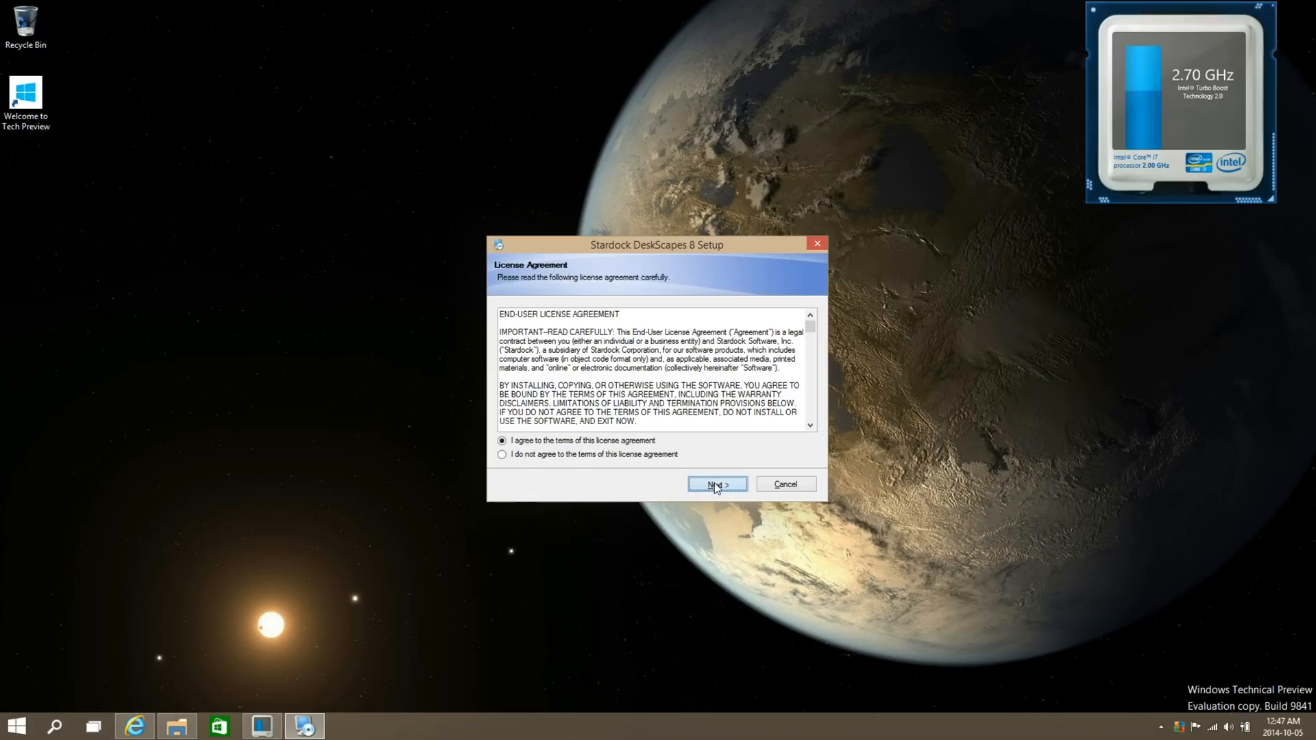
{"action": "left_click", "coordinate": [715, 484]}
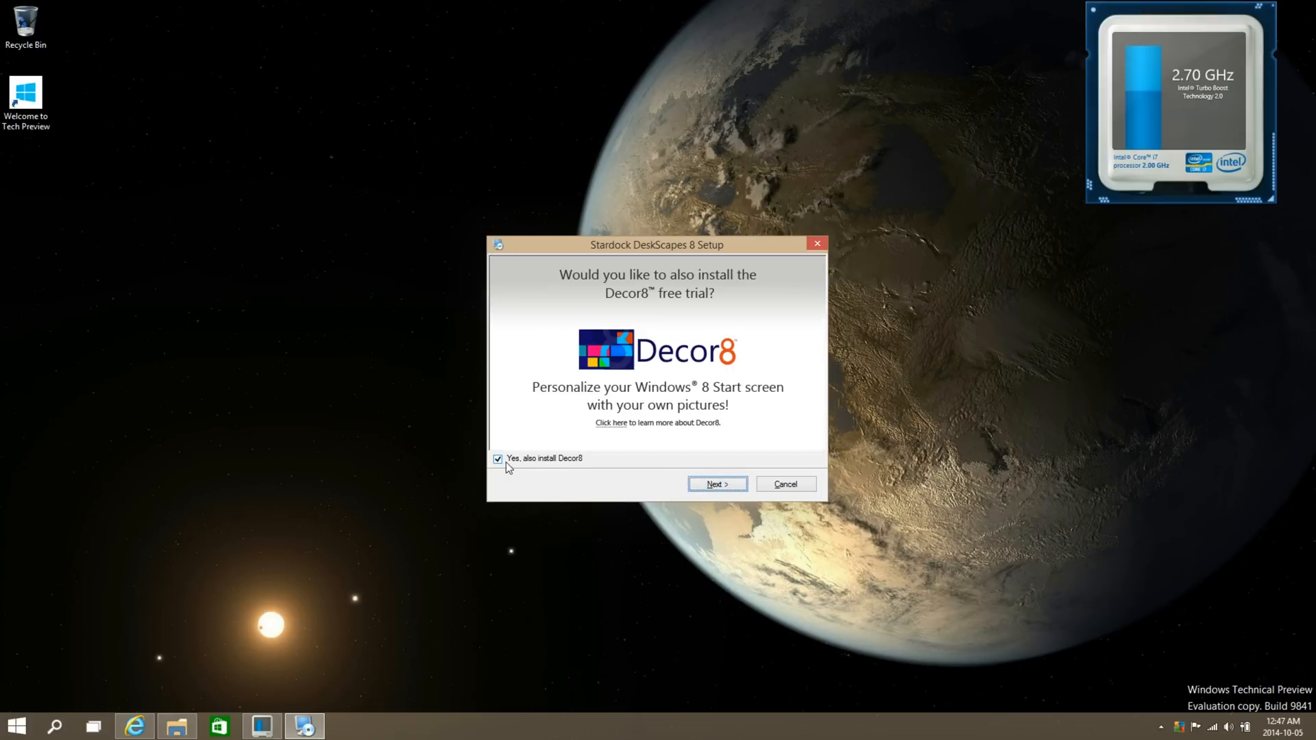
{"action": "left_click", "coordinate": [496, 457]}
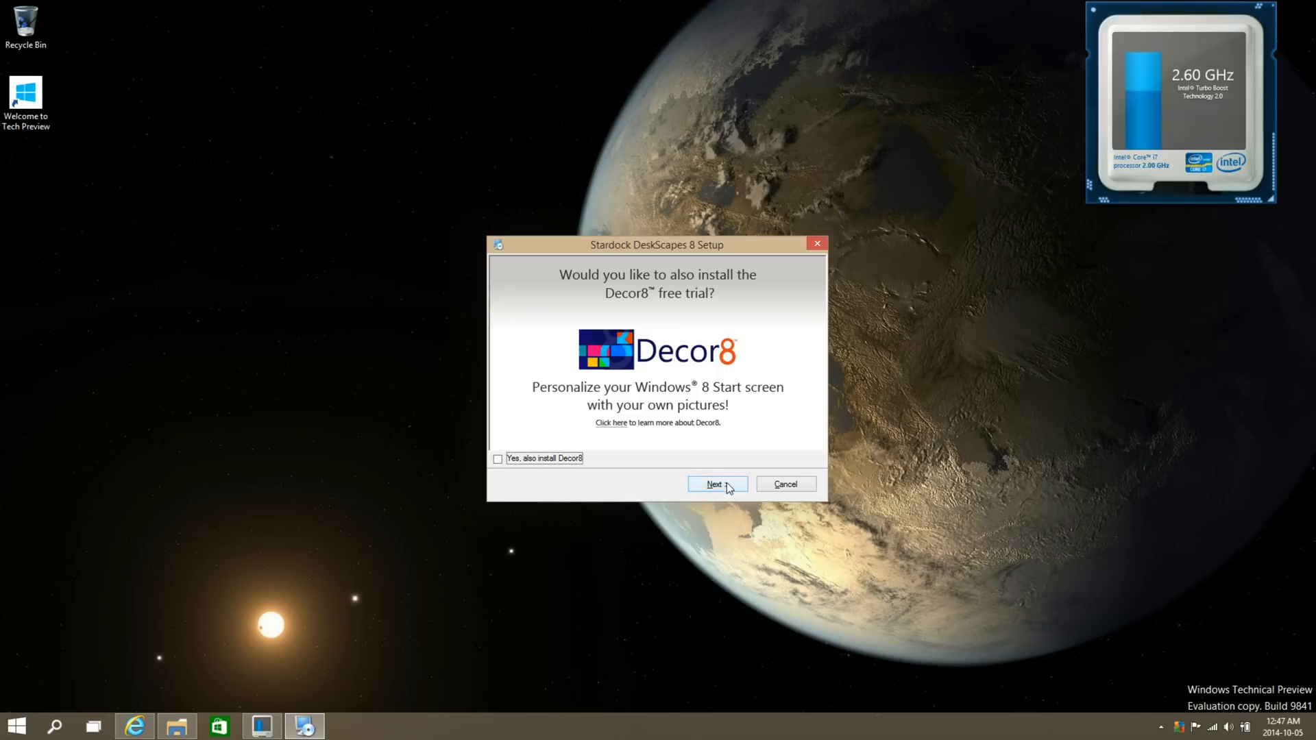
{"action": "left_click", "coordinate": [717, 484]}
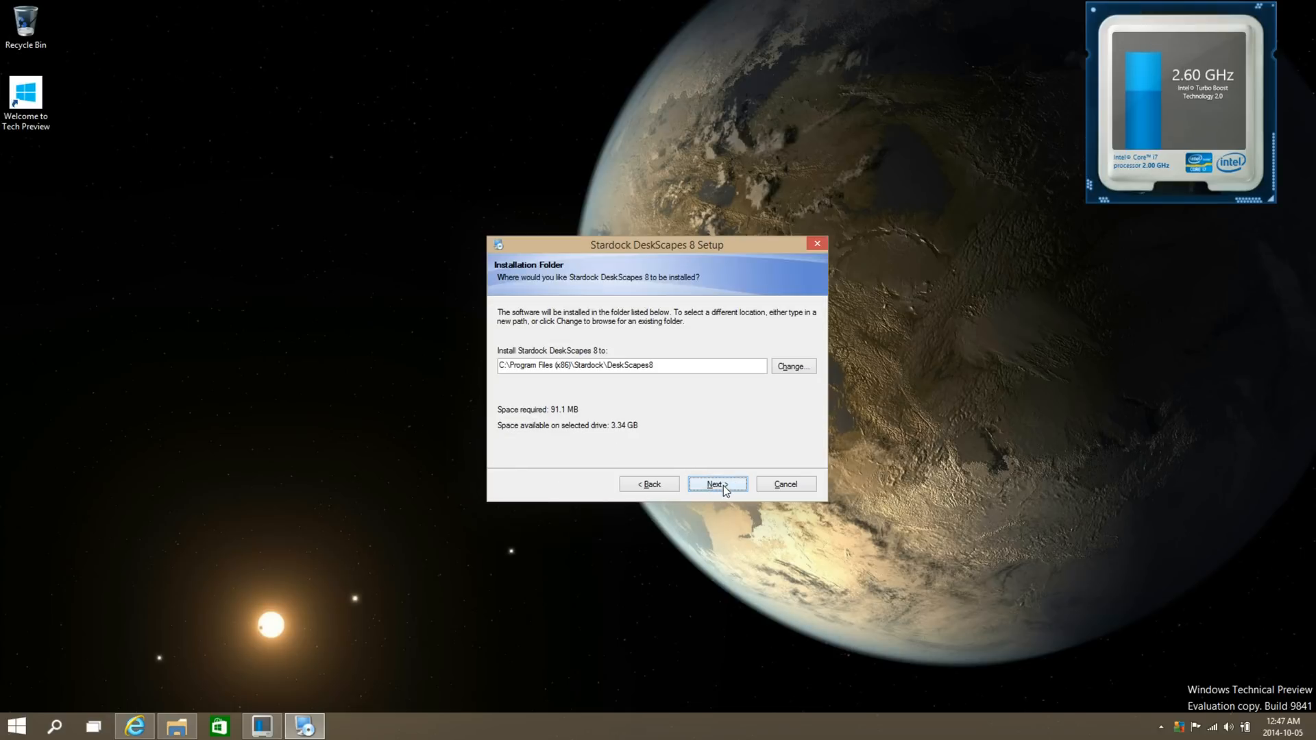
{"action": "left_click", "coordinate": [714, 484]}
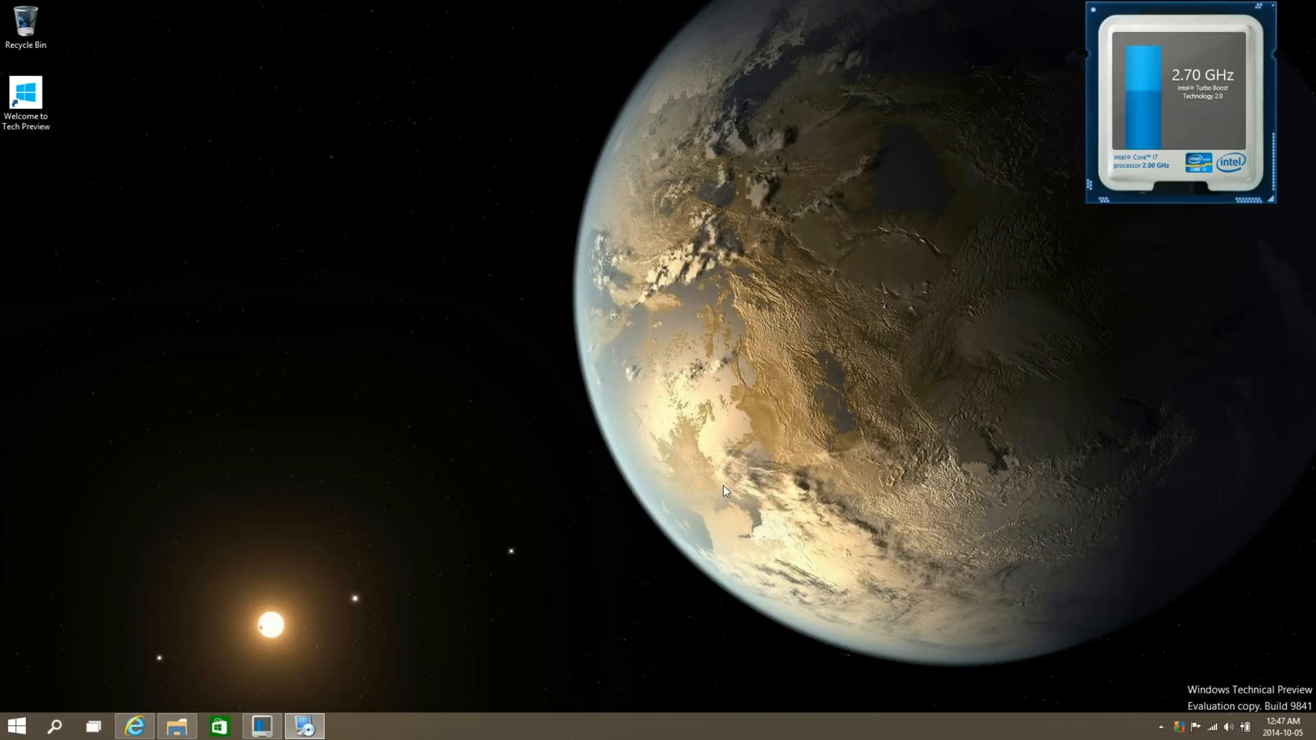
{"action": "mouse_move", "coordinate": [457, 533]}
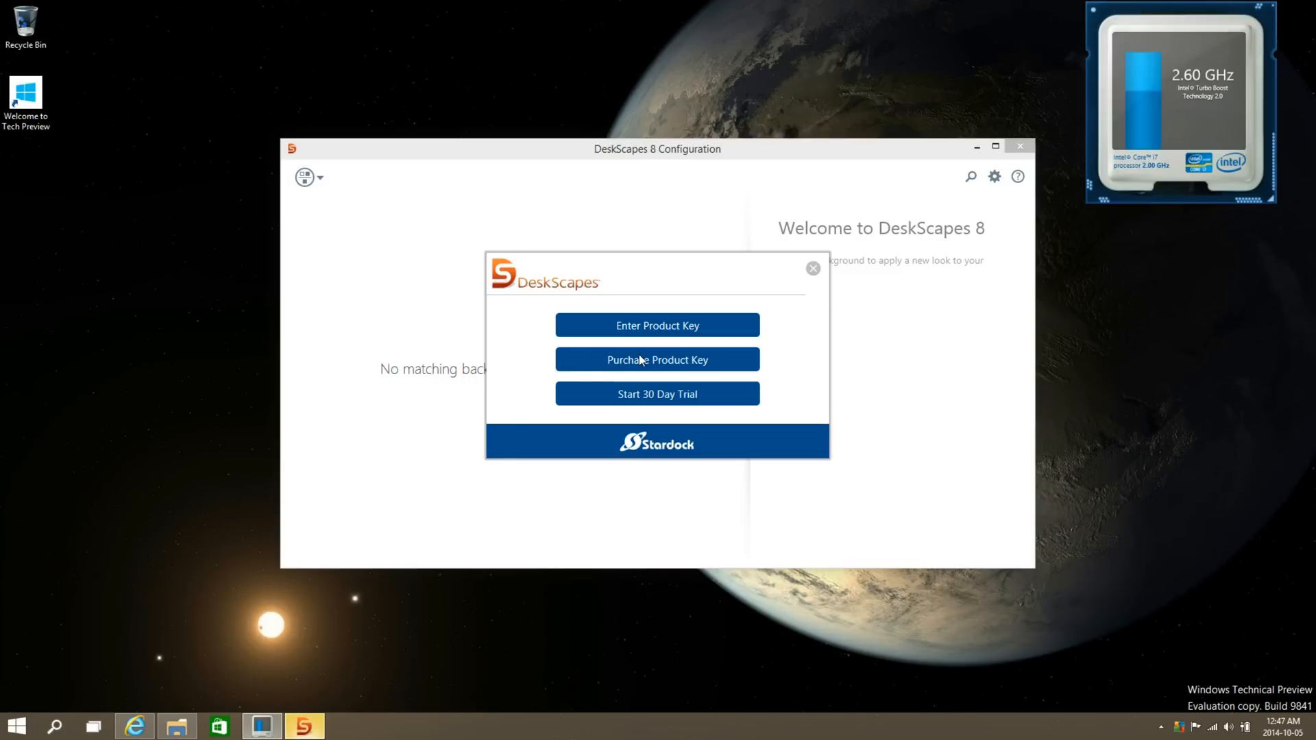
{"action": "mouse_move", "coordinate": [678, 343]}
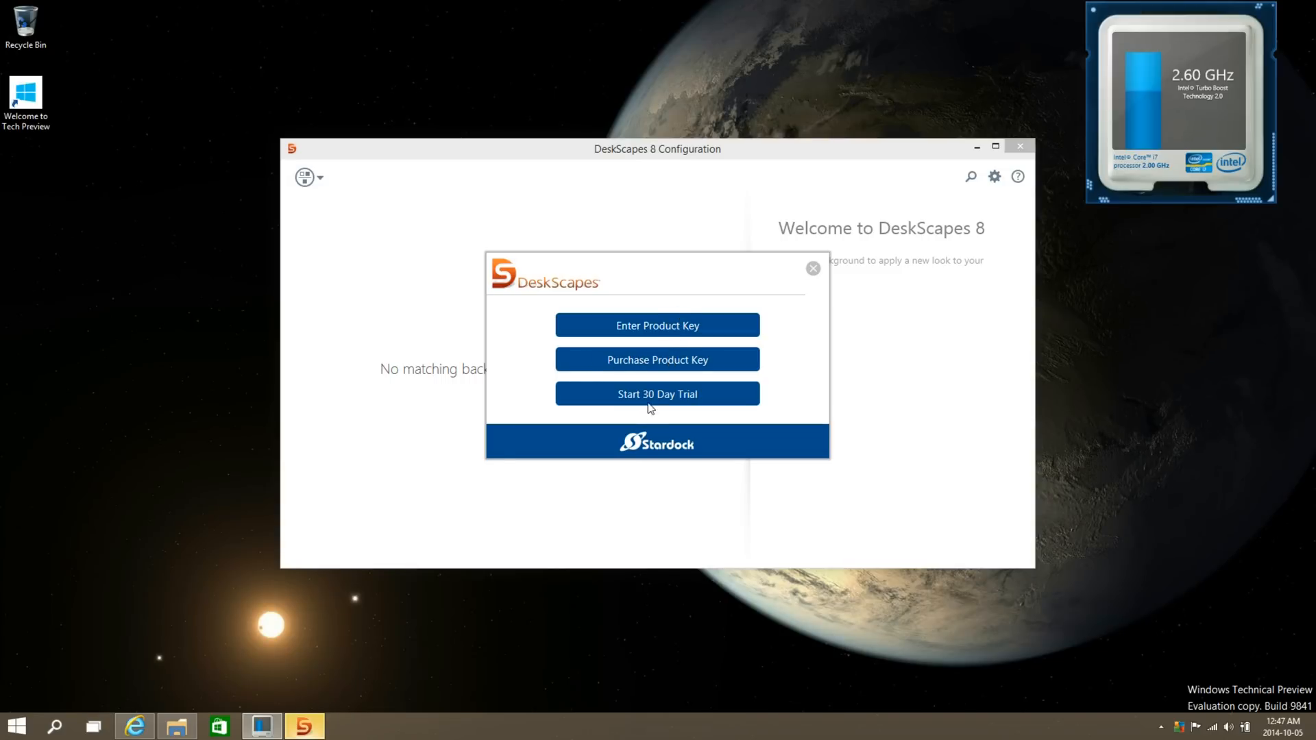
{"action": "mouse_move", "coordinate": [657, 394]}
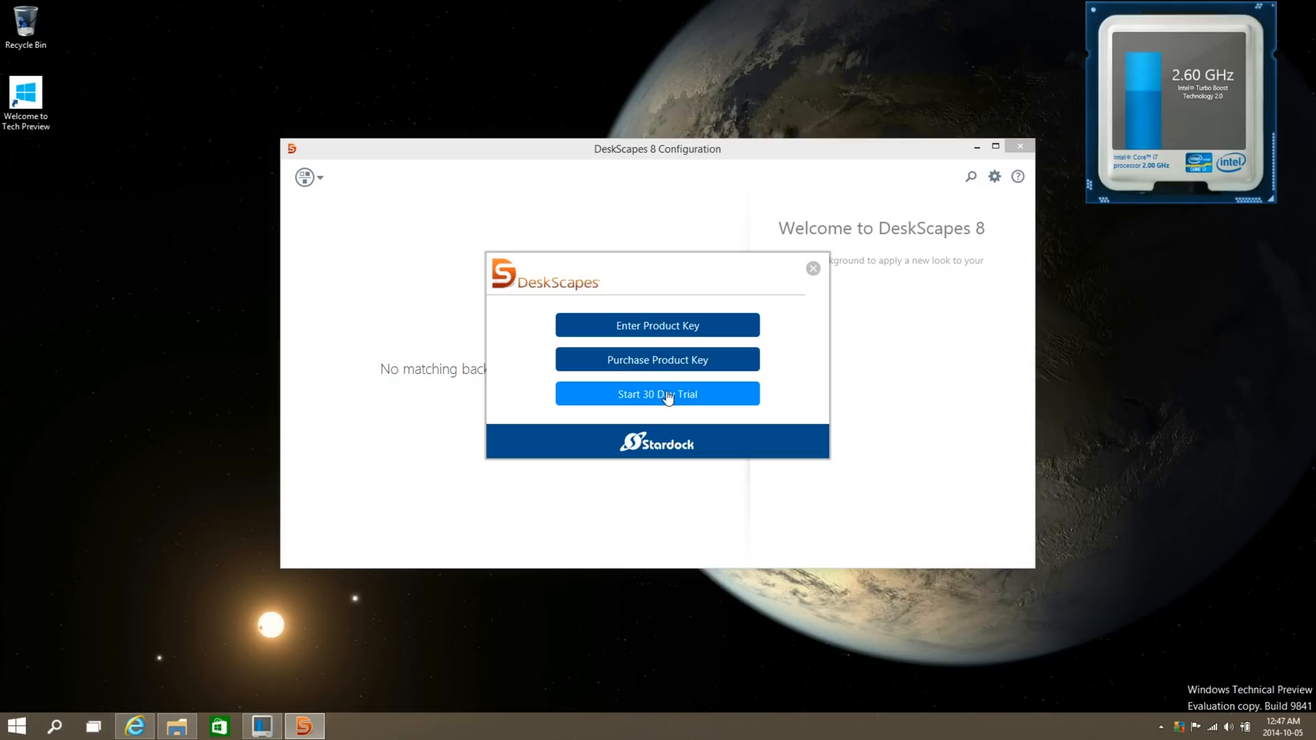
- Choose Start 30 Day Trial in the DeskScapes activation dialog
{"action": "left_click", "coordinate": [656, 393]}
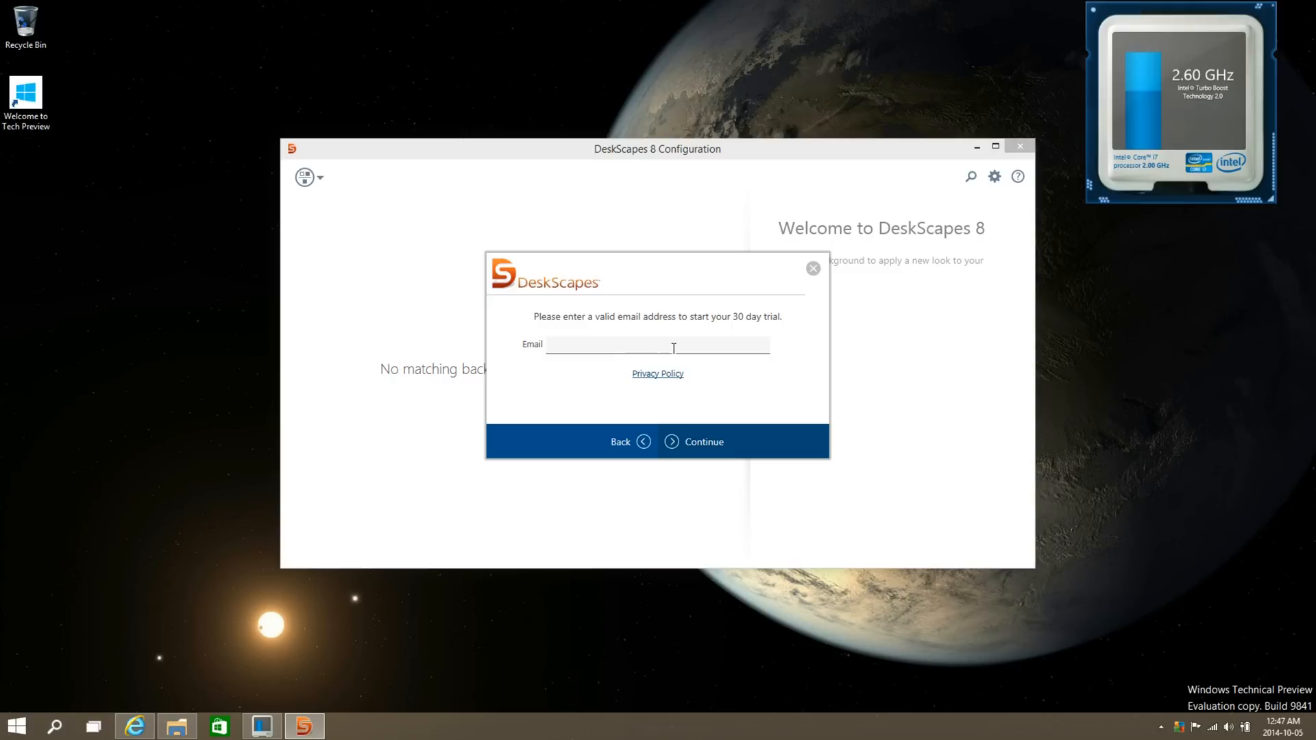
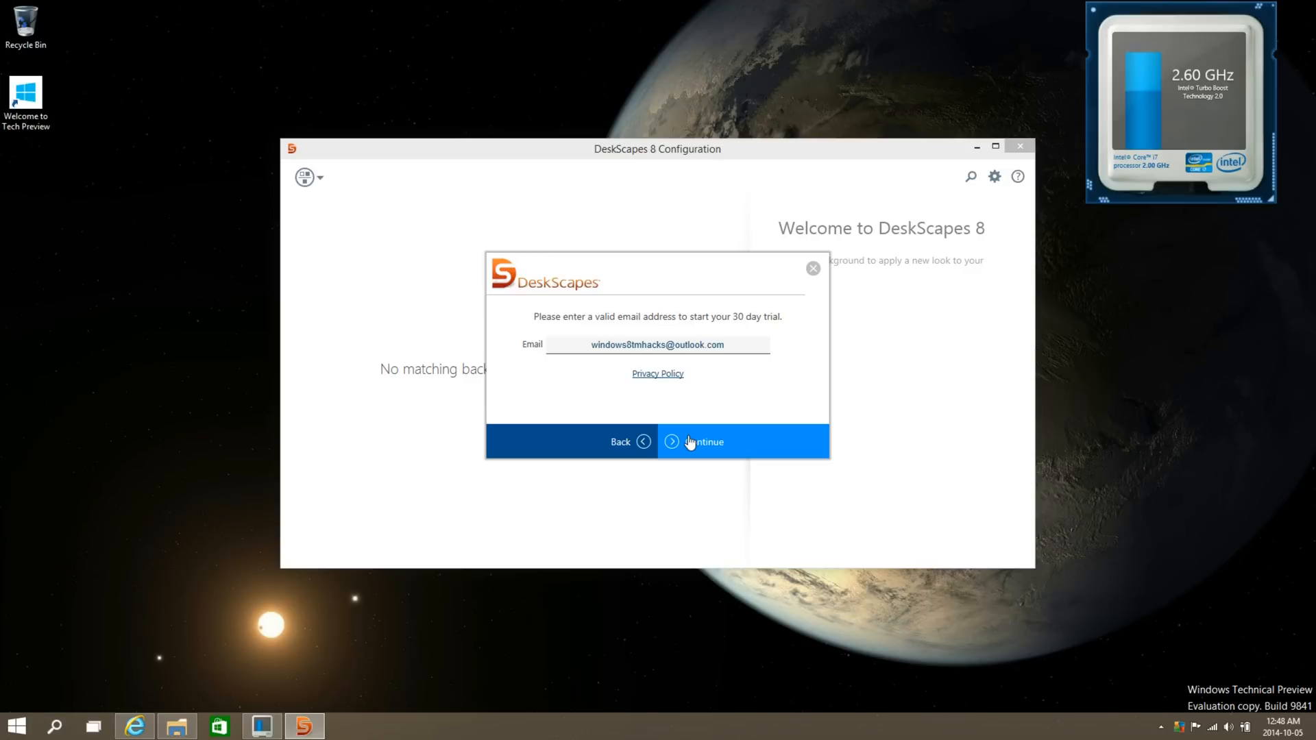
{"action": "left_click", "coordinate": [700, 442]}
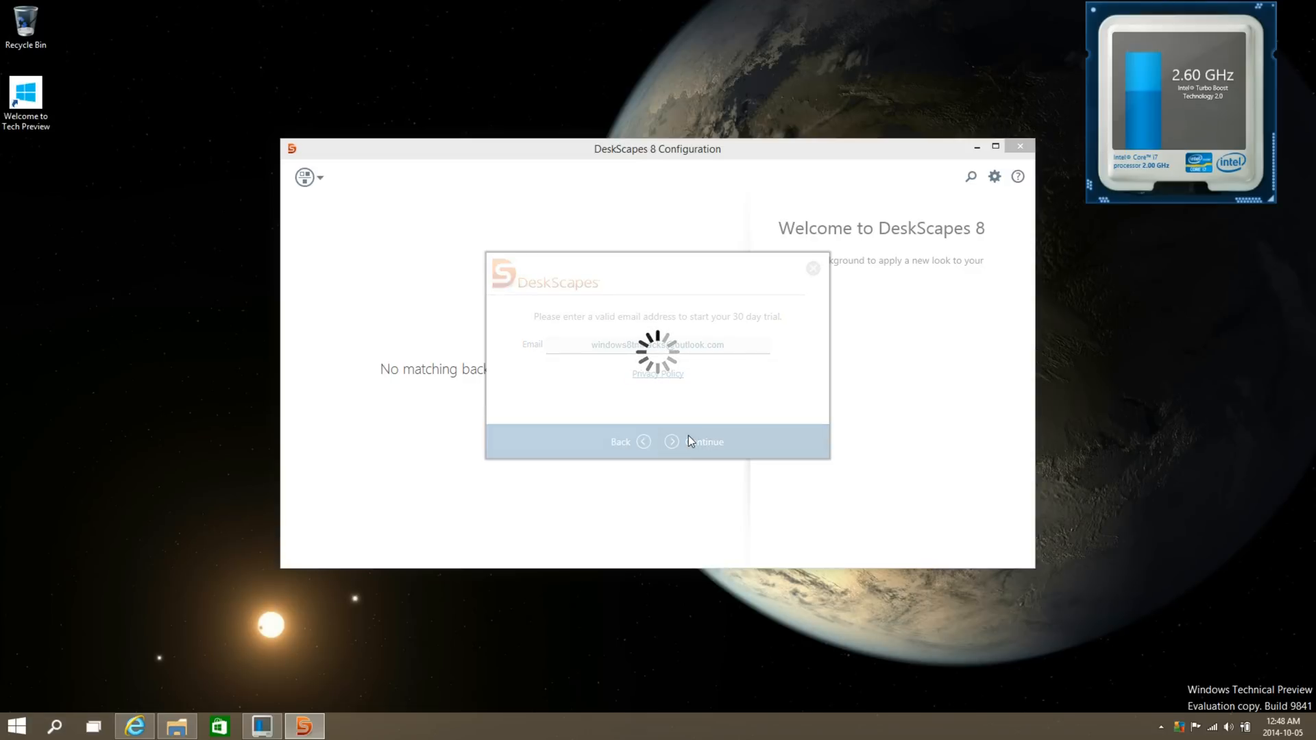
{"action": "left_click", "coordinate": [703, 441]}
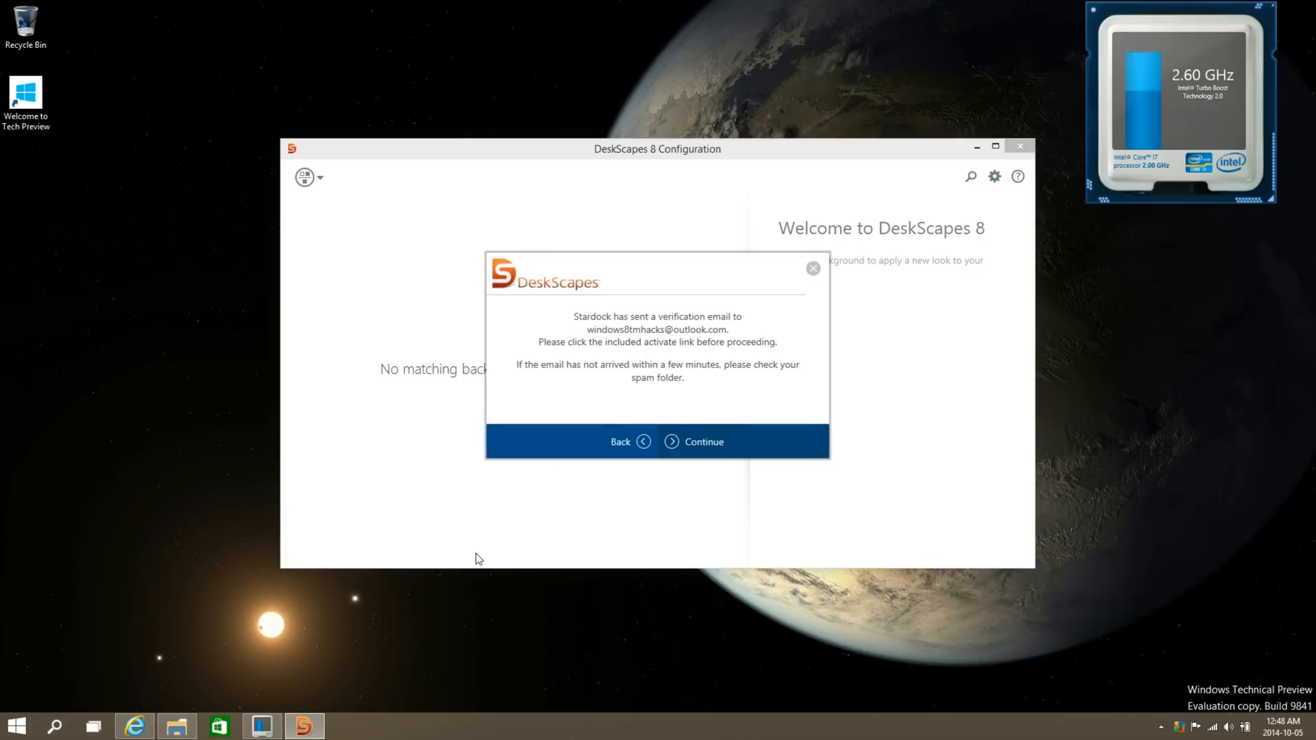
{"action": "mouse_move", "coordinate": [640, 525]}
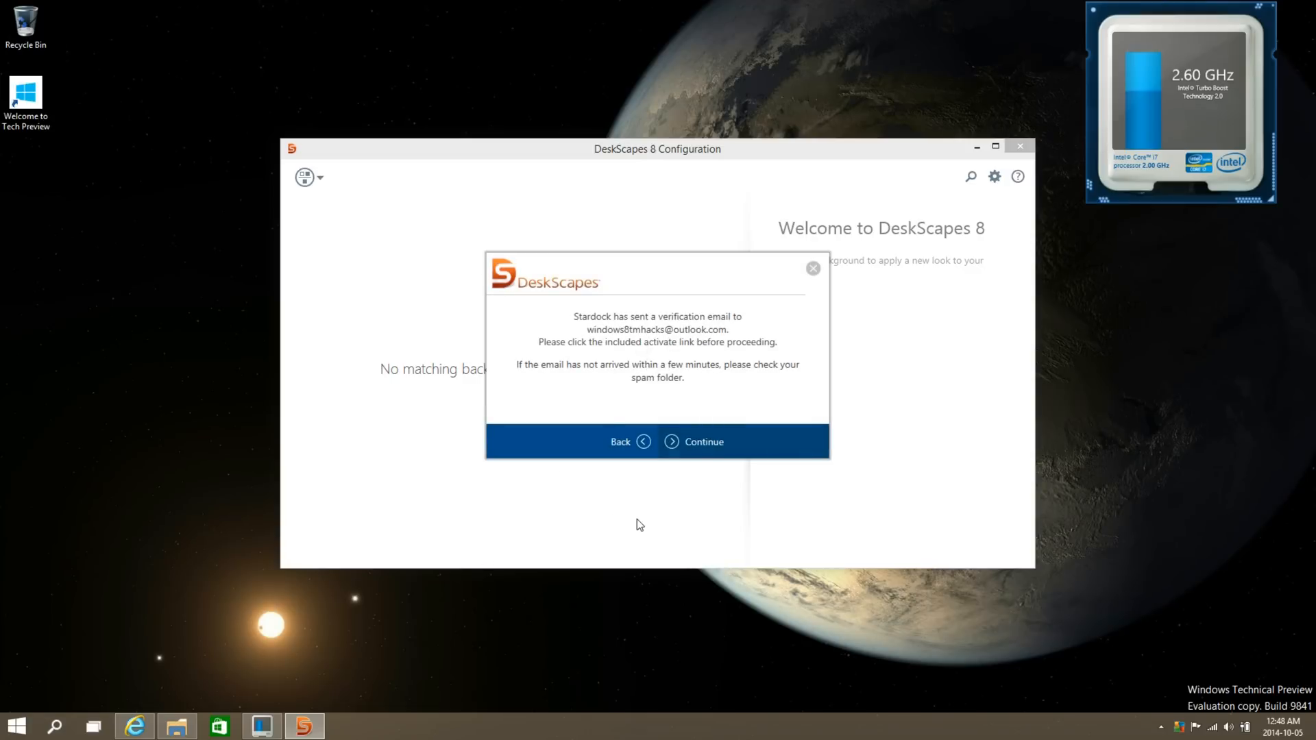
{"action": "left_click", "coordinate": [15, 727]}
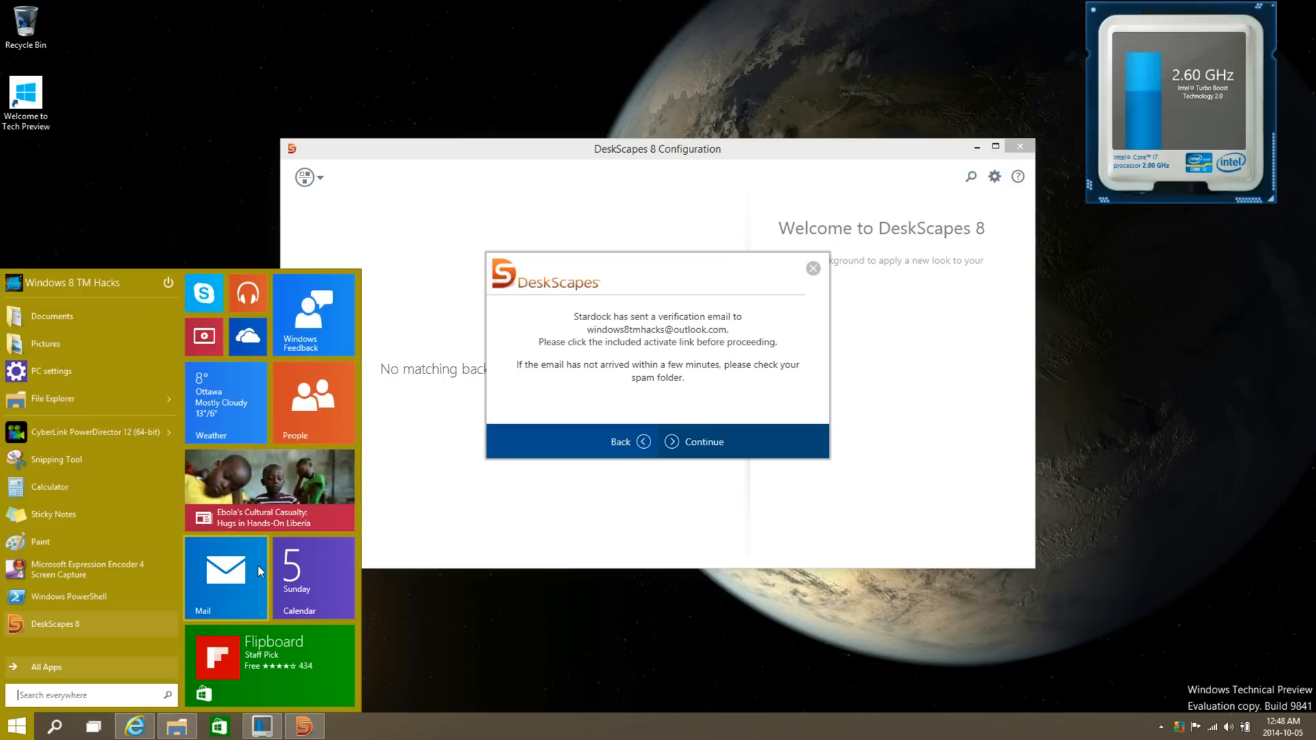
- Launch Mail and show the Newsletters category with the Stardock activation email
{"action": "left_click", "coordinate": [226, 577]}
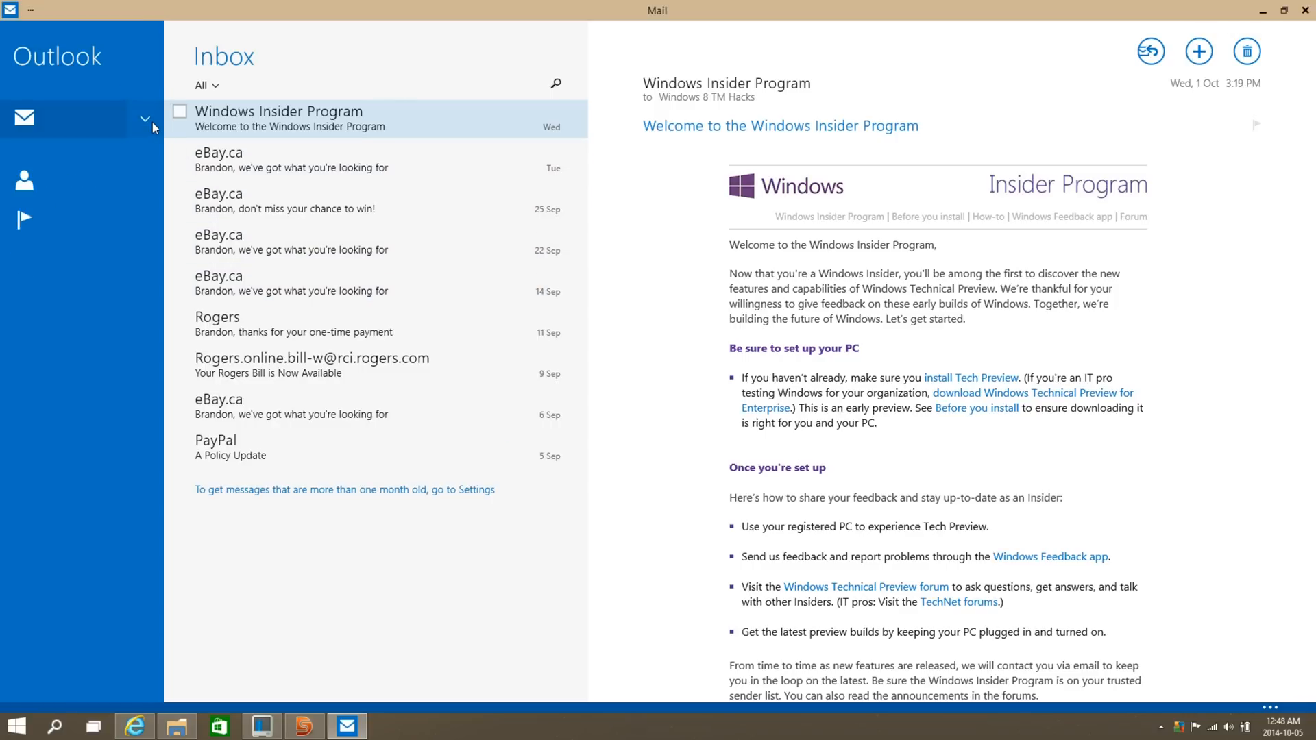
{"action": "left_click", "coordinate": [146, 118]}
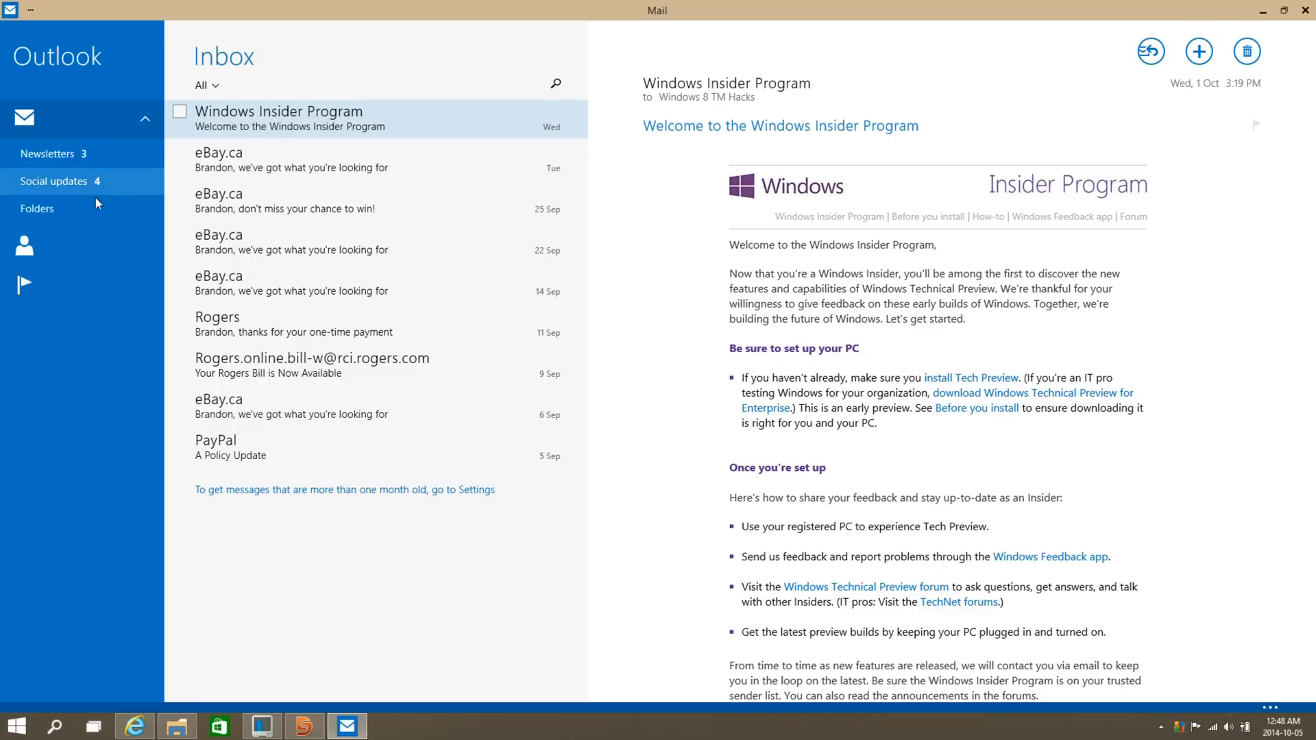
{"action": "left_click", "coordinate": [37, 208]}
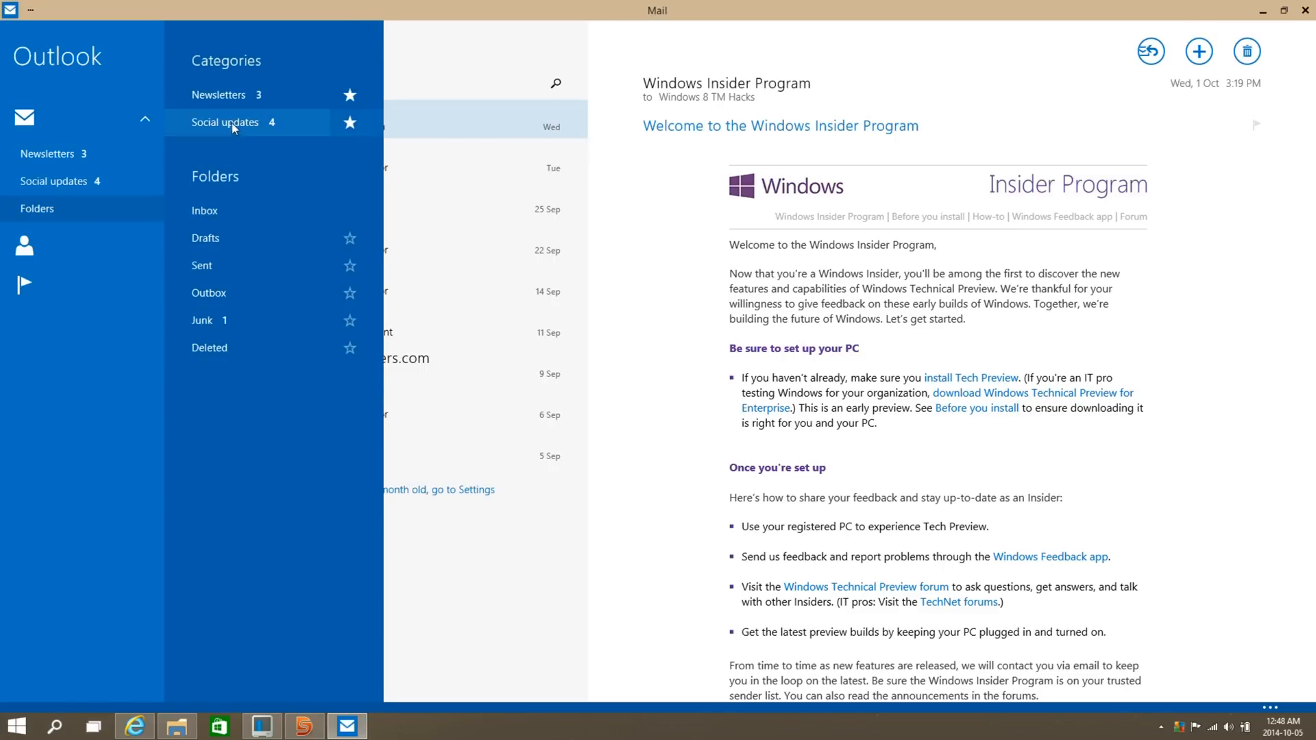
{"action": "mouse_move", "coordinate": [256, 321]}
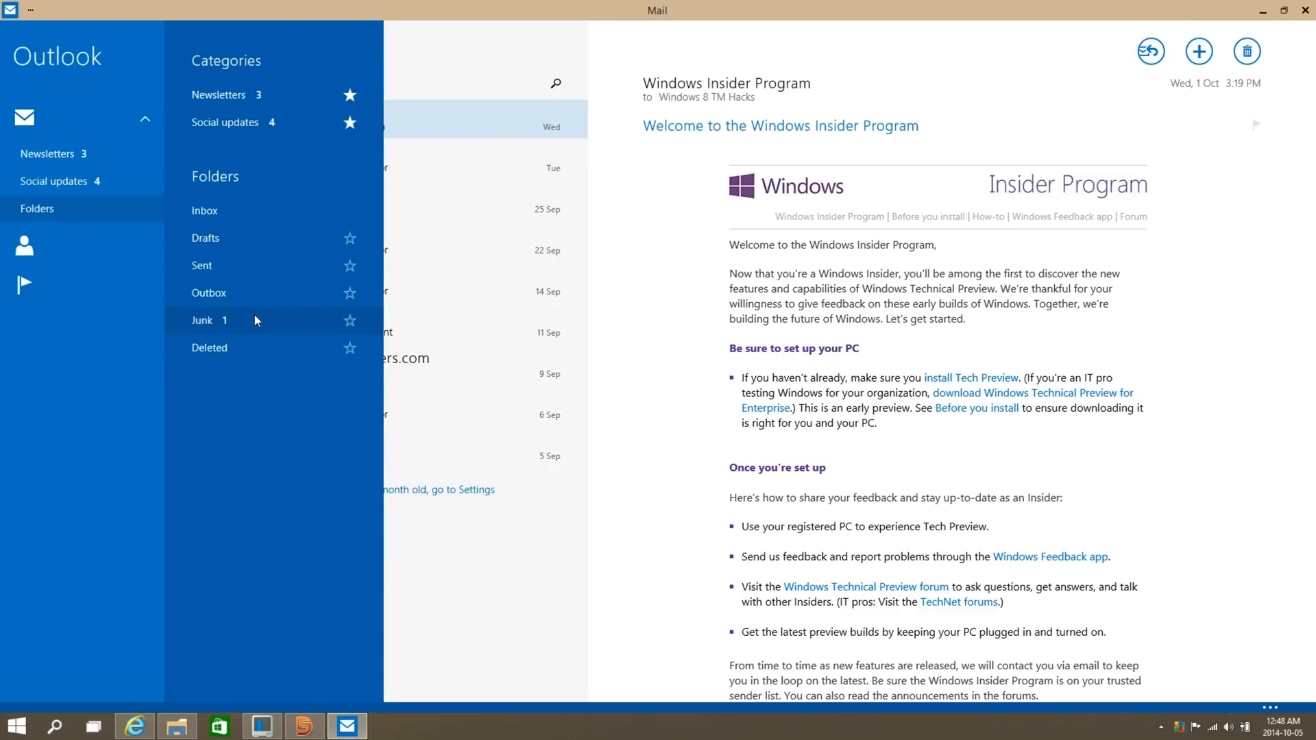
{"action": "left_click", "coordinate": [203, 319]}
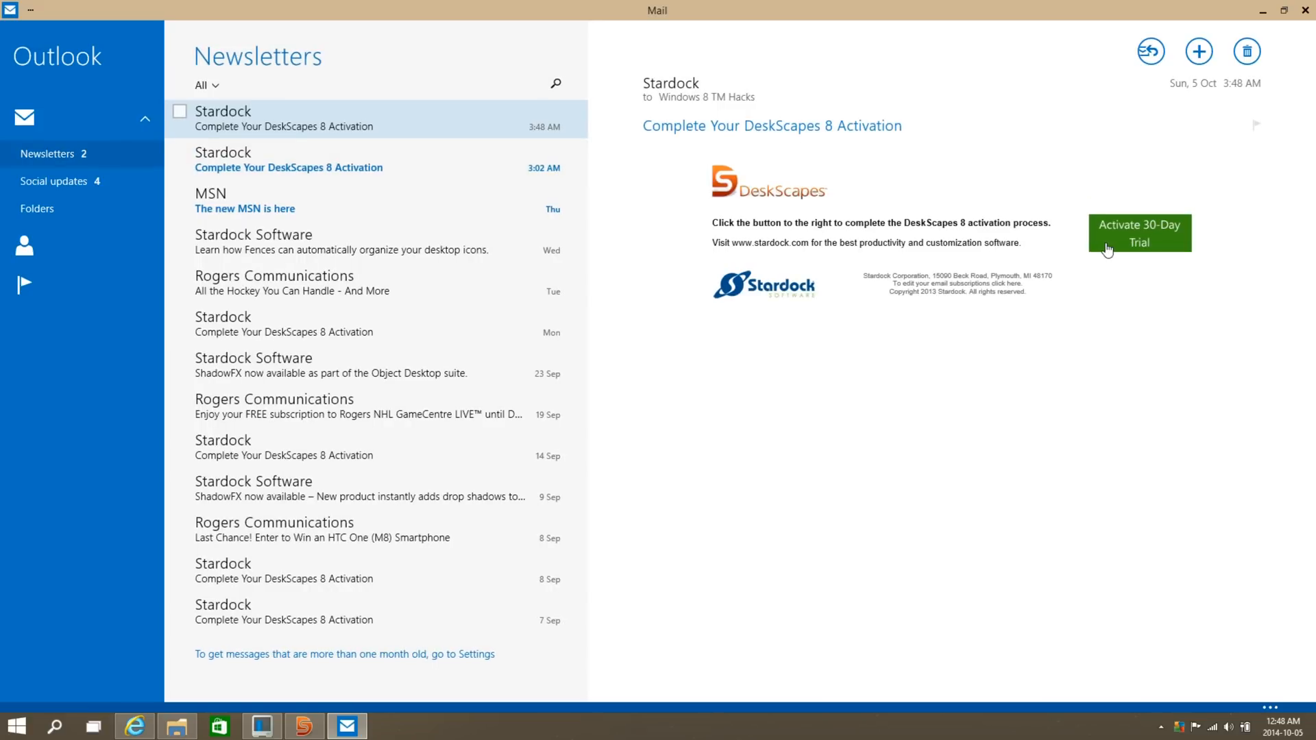
{"action": "mouse_move", "coordinate": [1139, 243]}
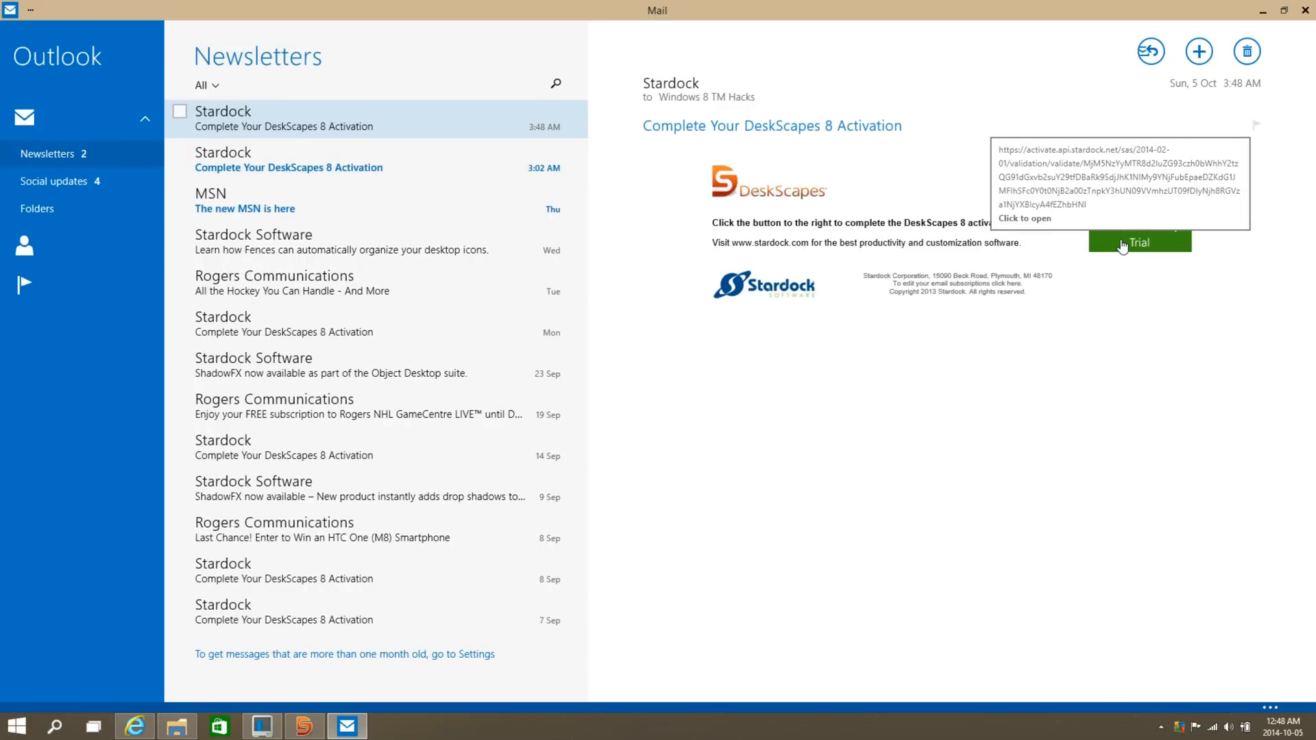
- Activate the 30-day trial via the link and save opted-out email preferences
{"action": "left_click", "coordinate": [1138, 241]}
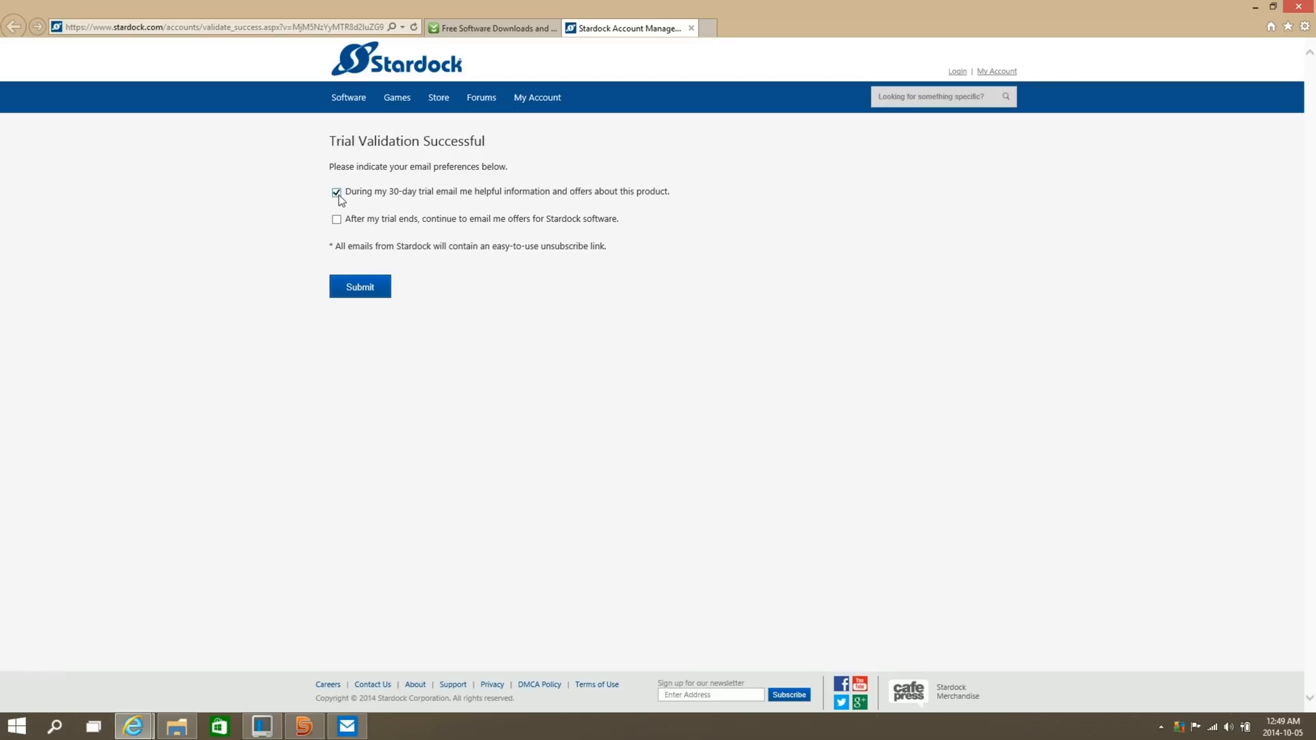
{"action": "left_click", "coordinate": [337, 191]}
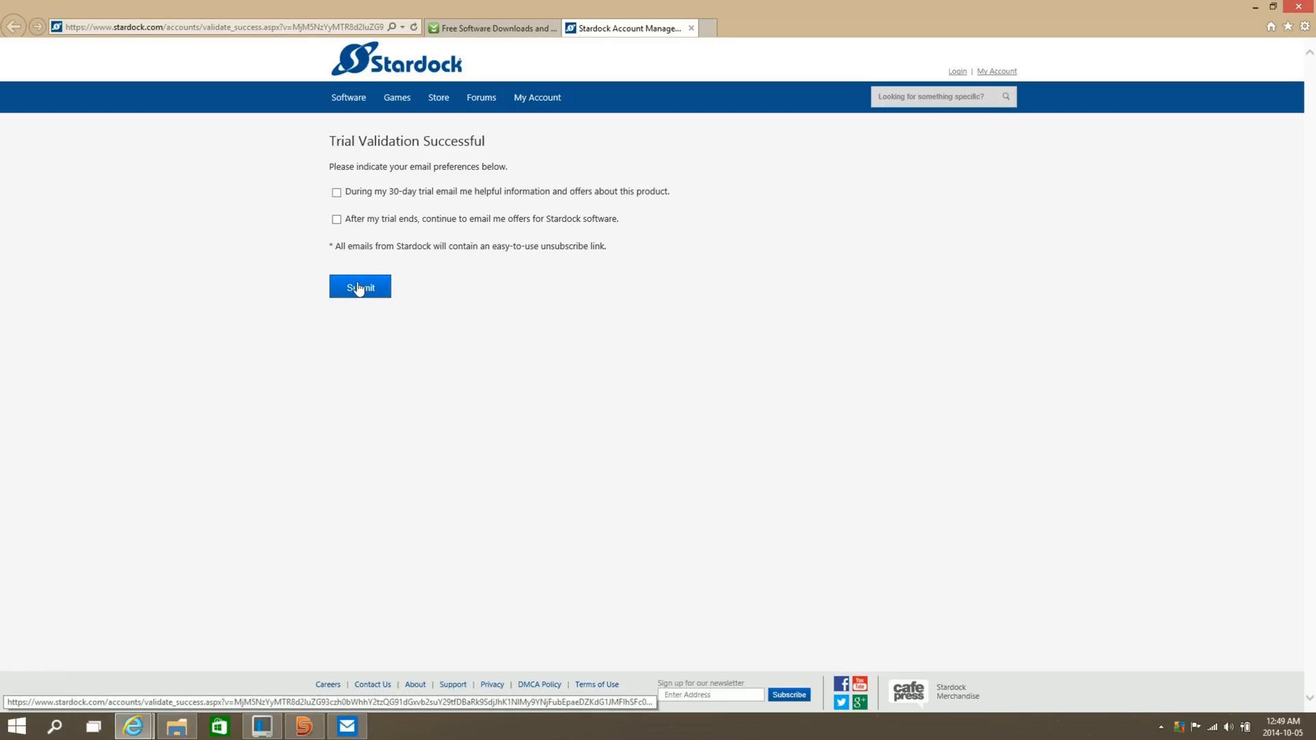
{"action": "left_click", "coordinate": [359, 286]}
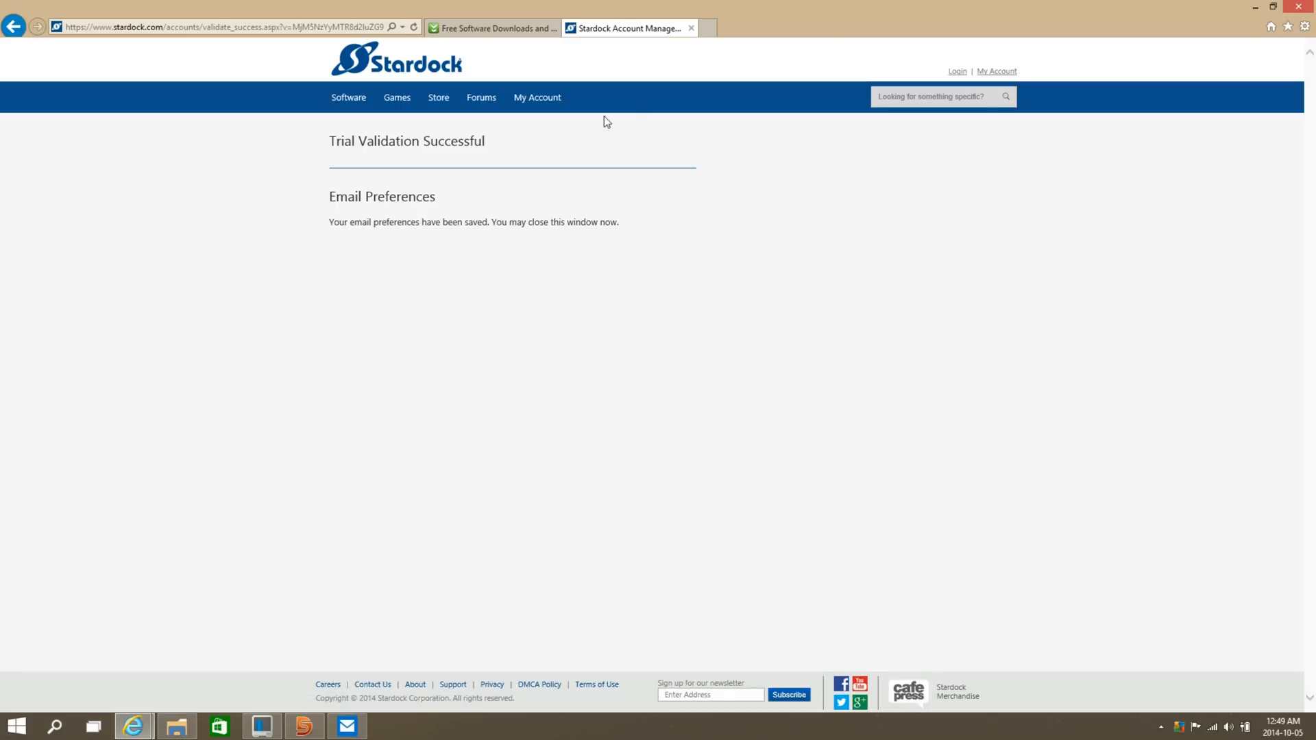
{"action": "mouse_move", "coordinate": [726, 29]}
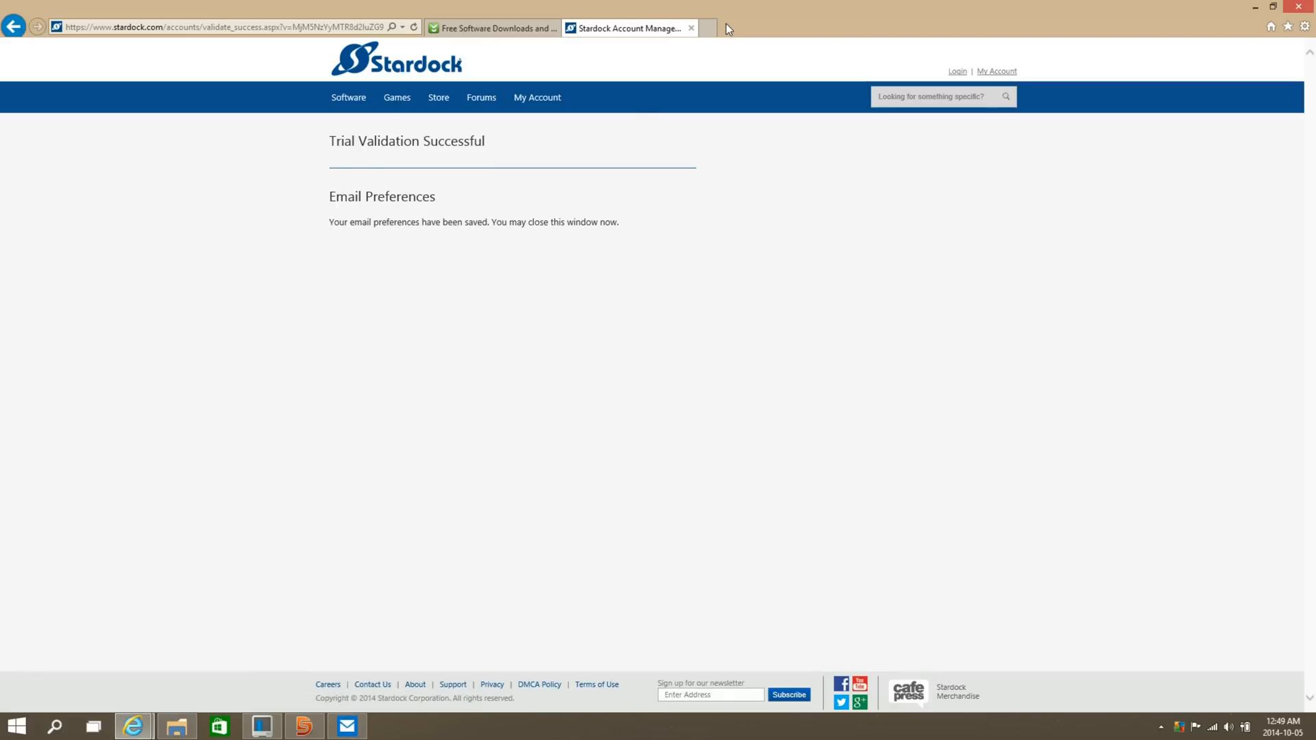
- Close Internet Explorer and all of its tabs
{"action": "left_click", "coordinate": [689, 27]}
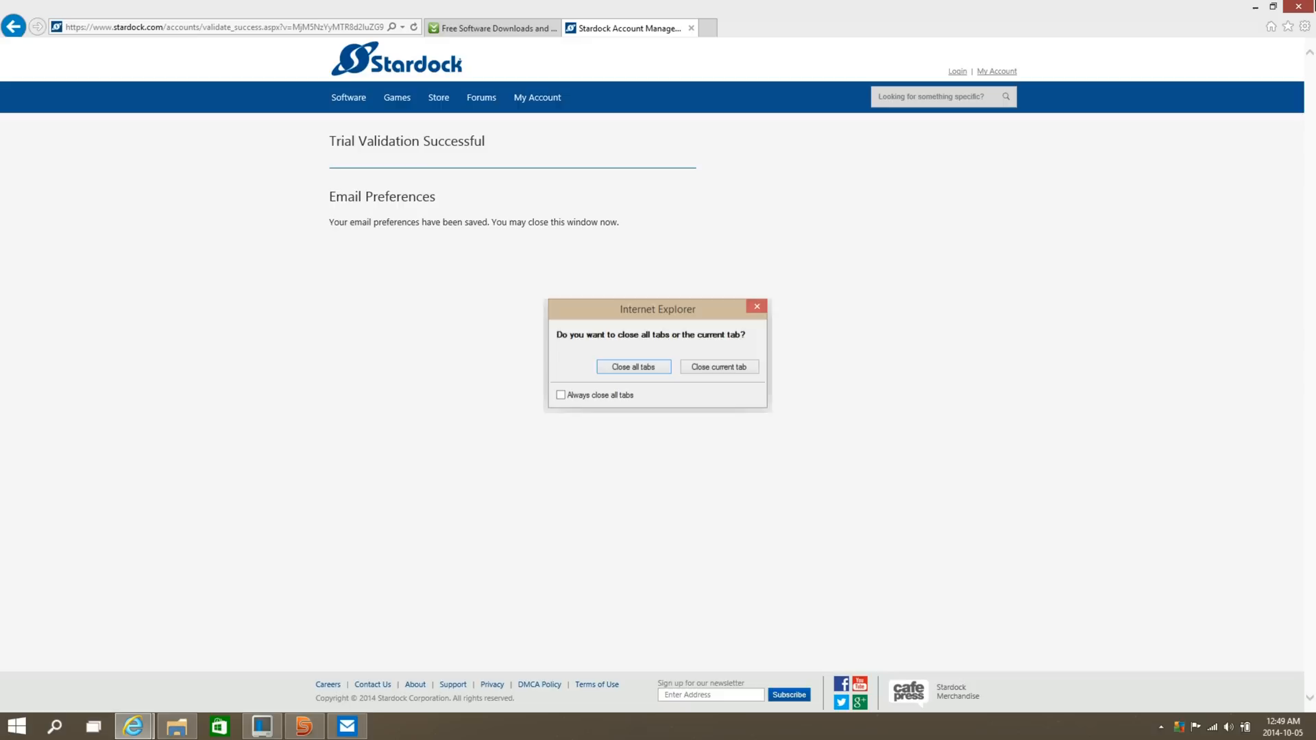
{"action": "left_click", "coordinate": [716, 368]}
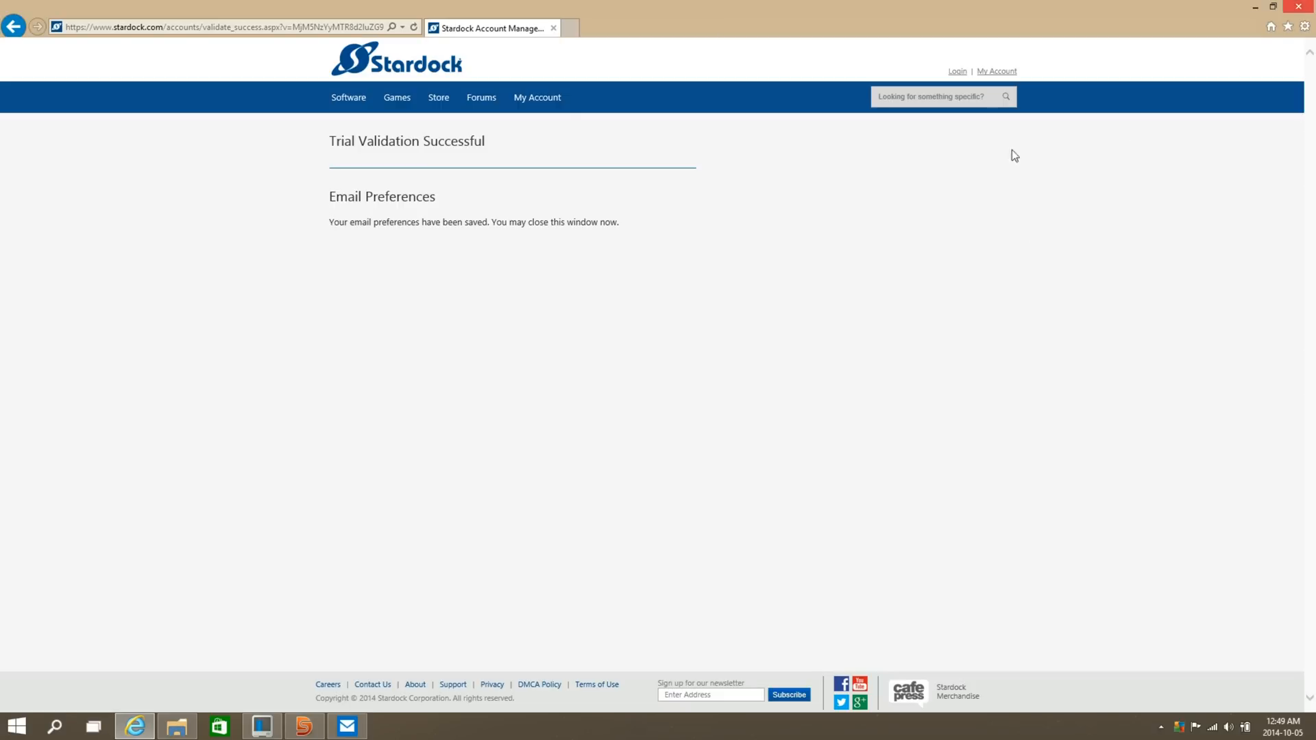
{"action": "left_click", "coordinate": [345, 725]}
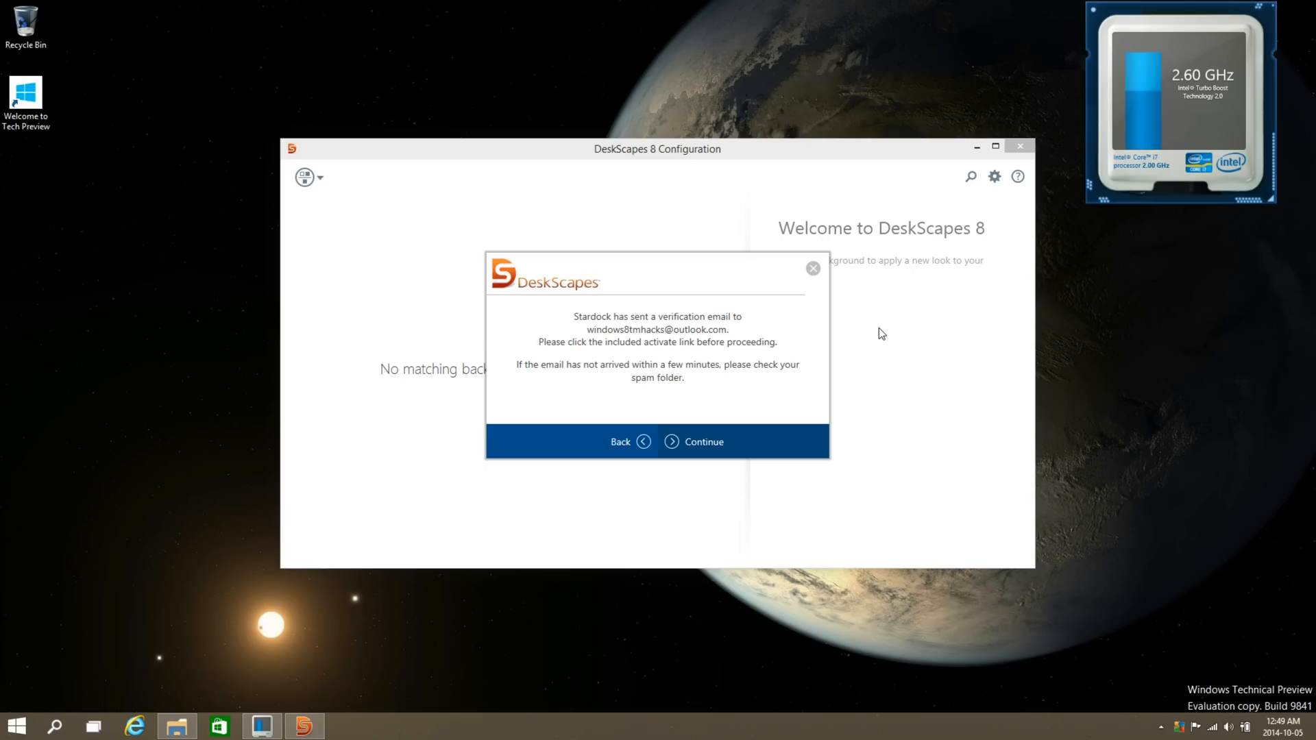
- Finish trial activation and view the LostWood wallpaper's details in the gallery
{"action": "left_click", "coordinate": [703, 442]}
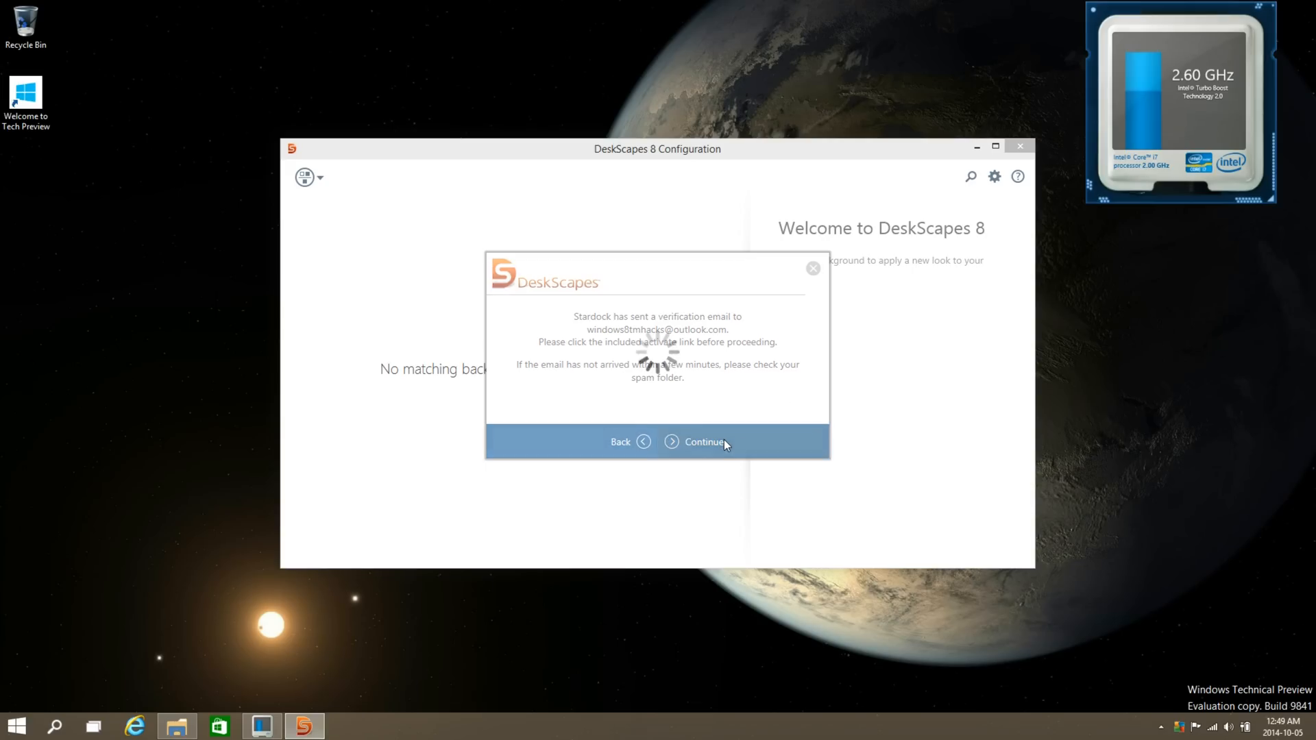
{"action": "left_click", "coordinate": [703, 442]}
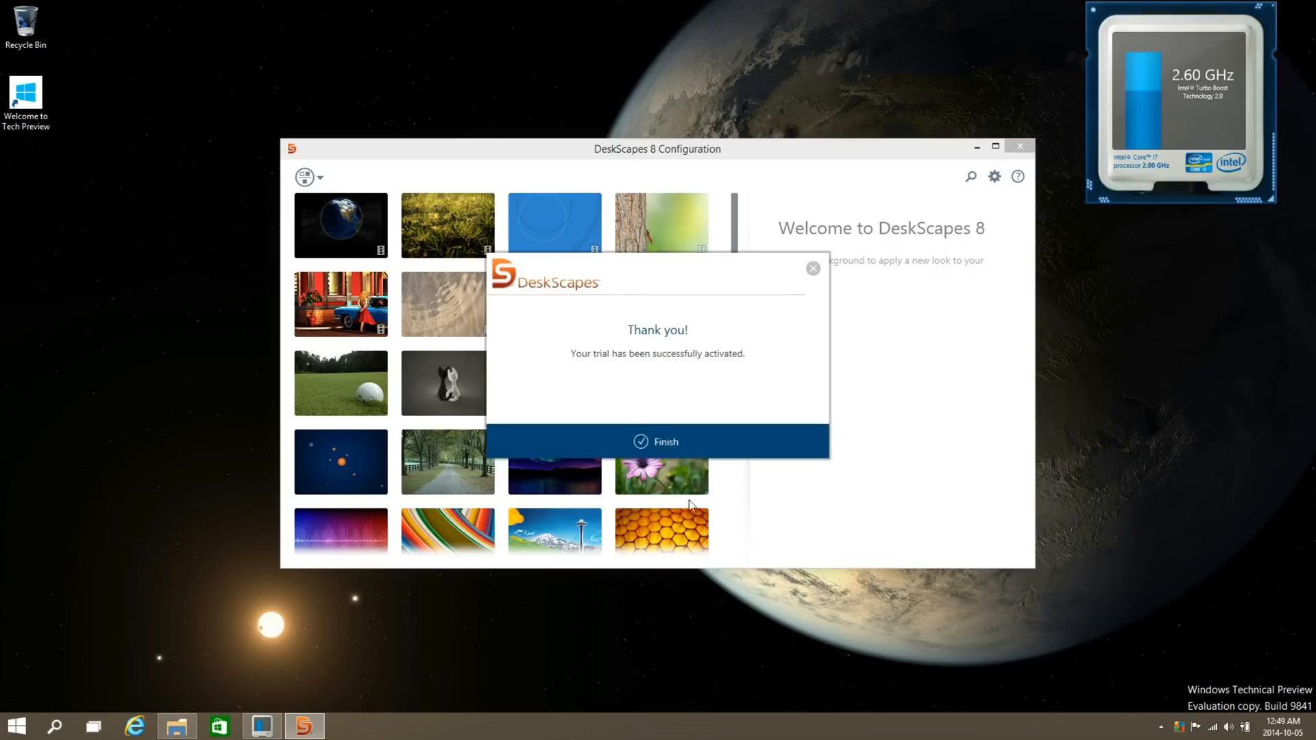
{"action": "left_click", "coordinate": [657, 441]}
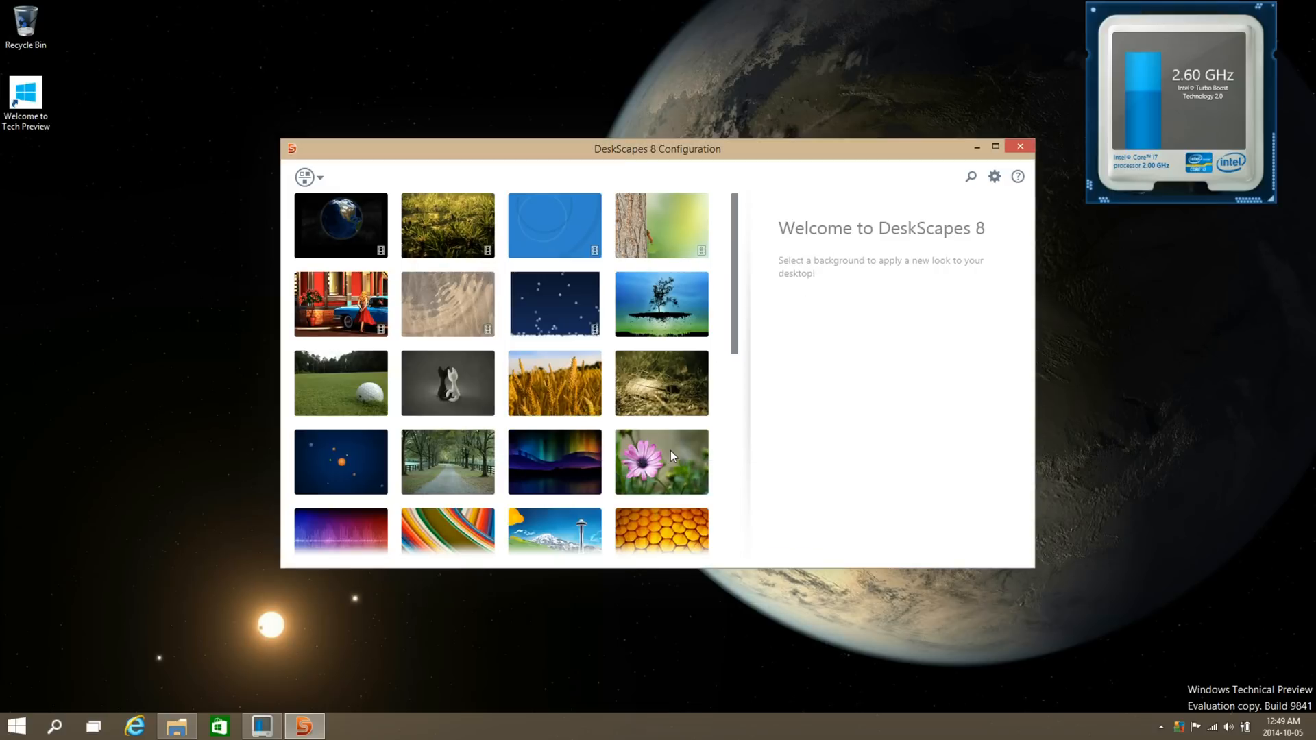
{"action": "mouse_move", "coordinate": [553, 390]}
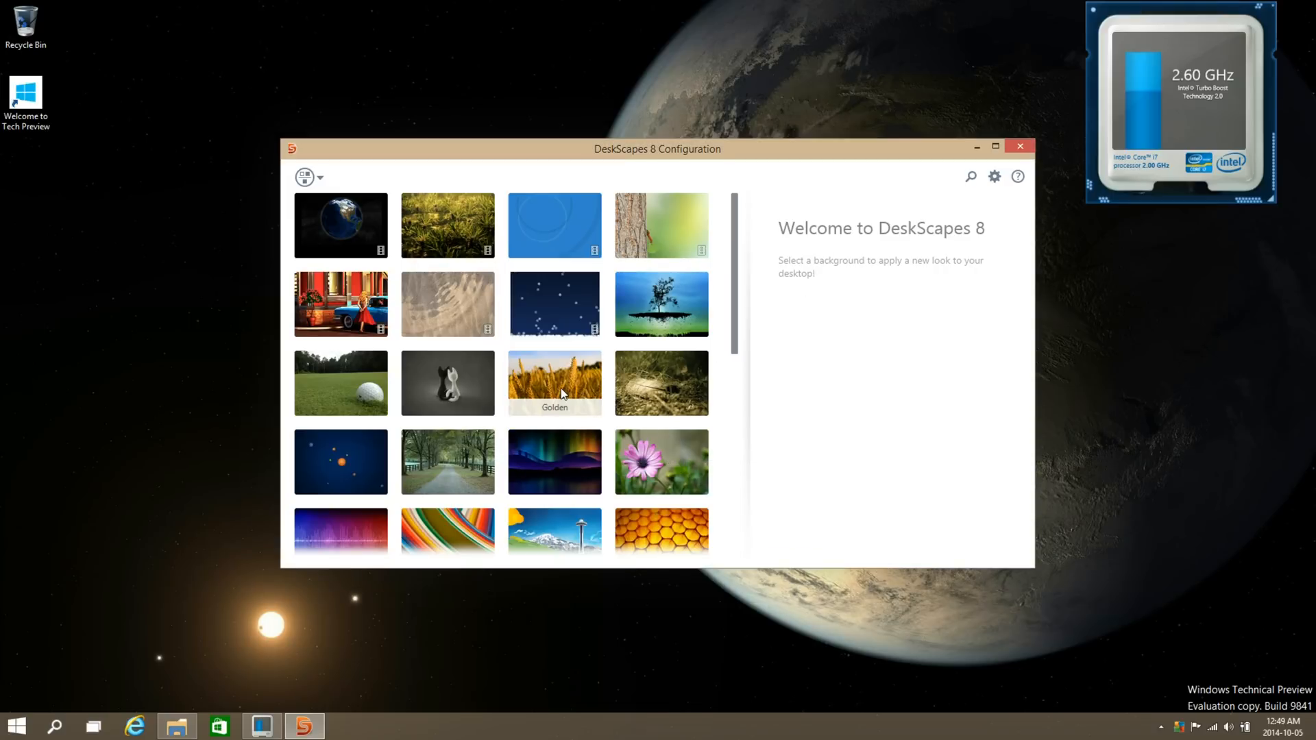
{"action": "left_click", "coordinate": [660, 382]}
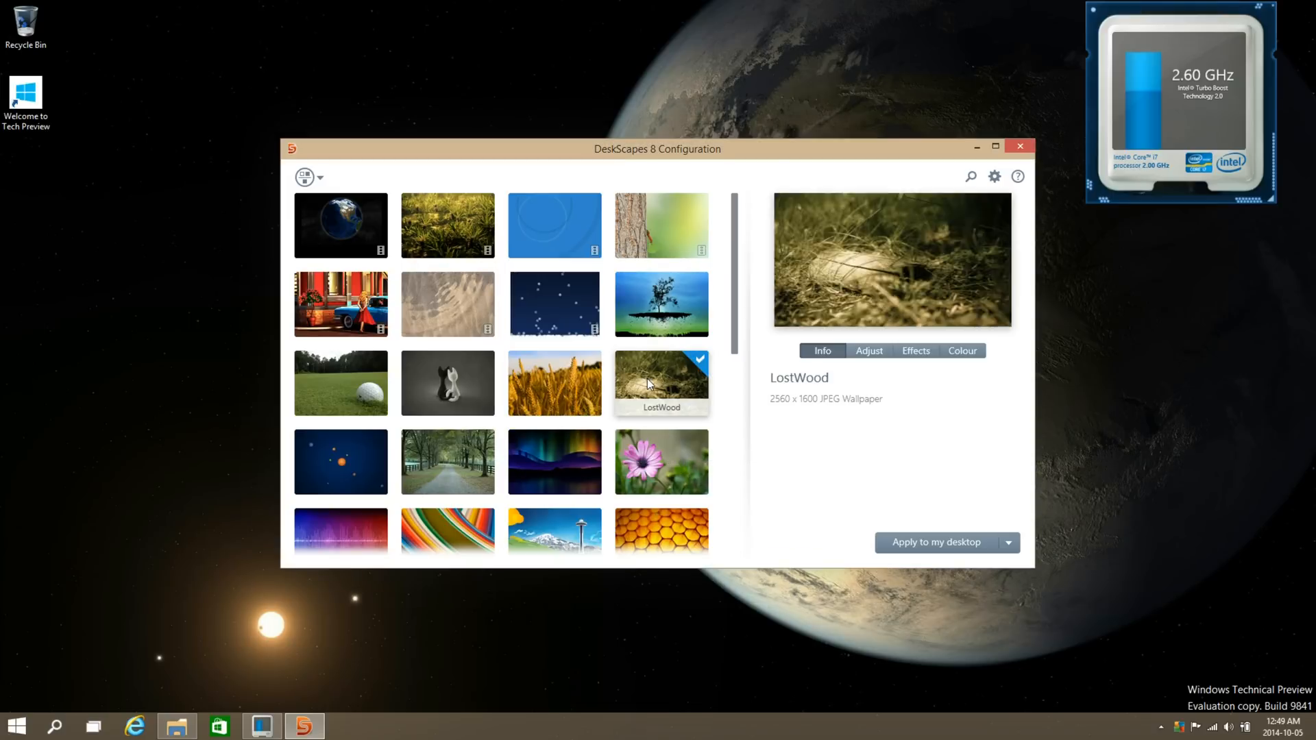
{"action": "mouse_move", "coordinate": [831, 371]}
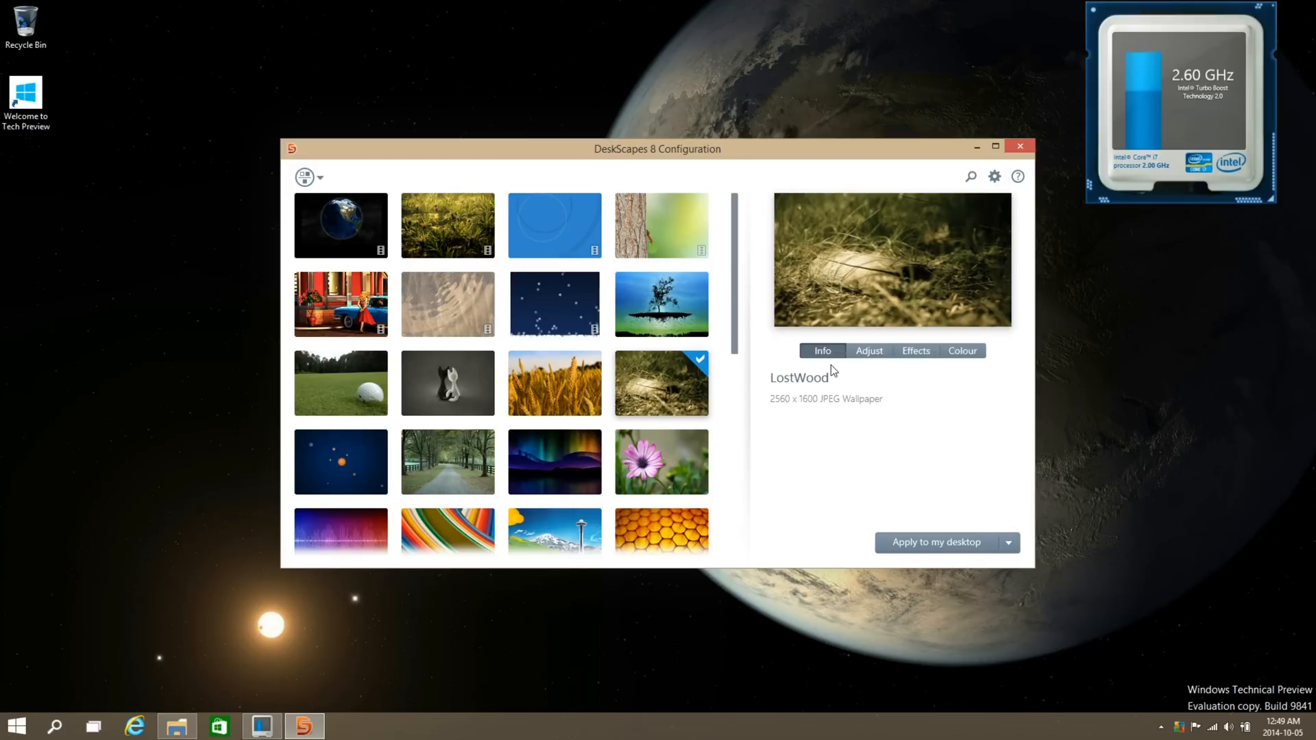
{"action": "mouse_move", "coordinate": [803, 383]}
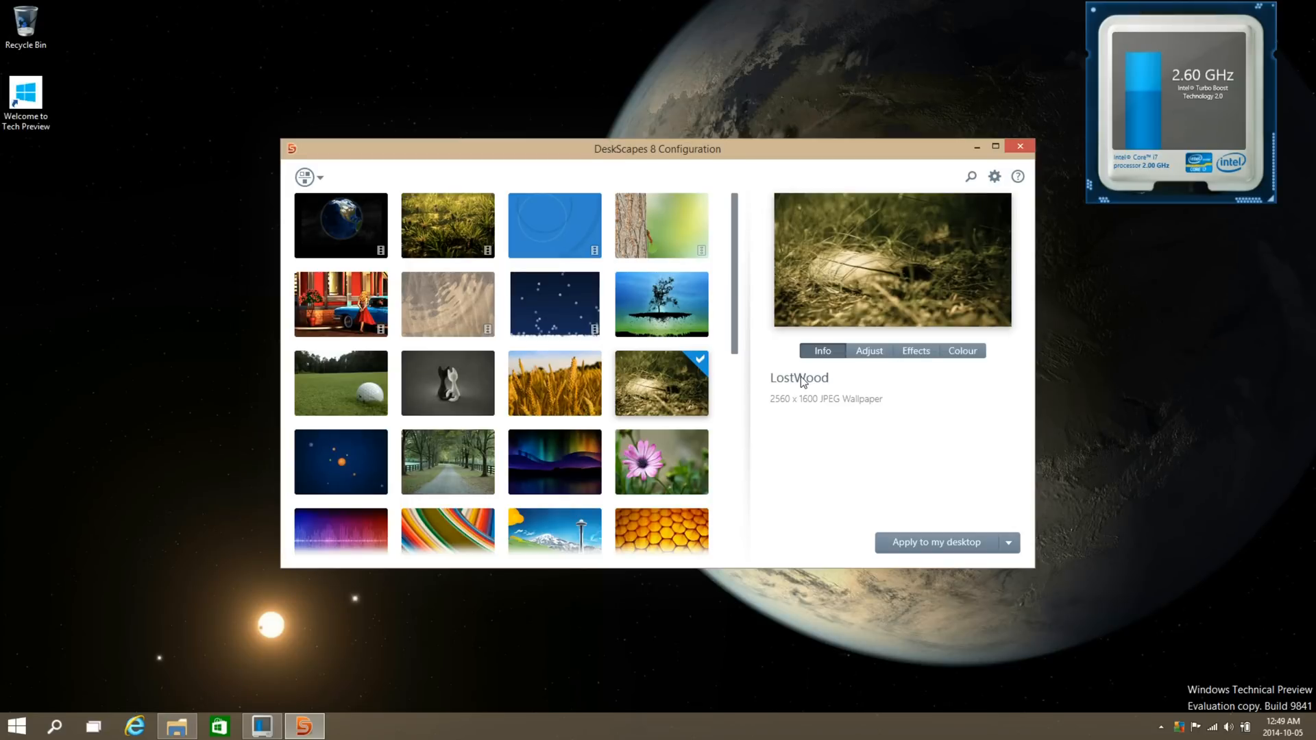
{"action": "mouse_move", "coordinate": [340, 224]}
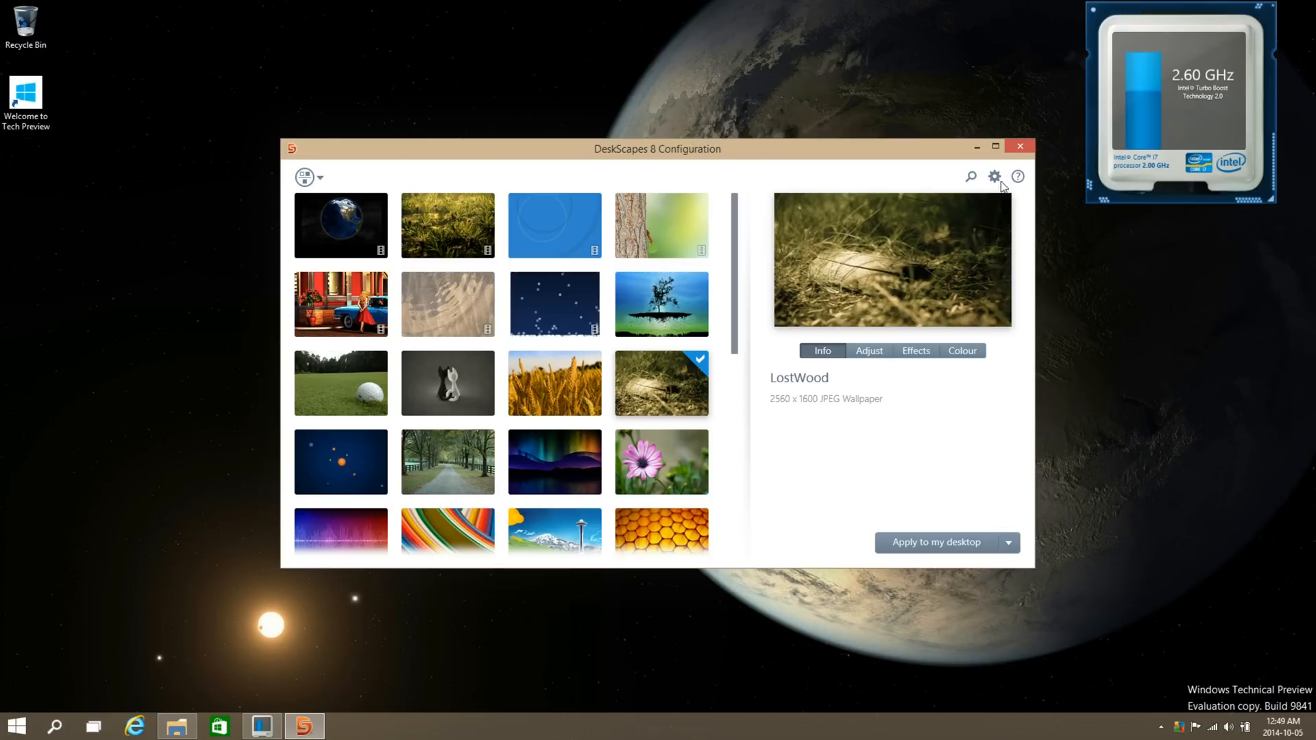
- Show the Folders list in DeskScapes settings with the default wallpaper sources
{"action": "left_click", "coordinate": [994, 176]}
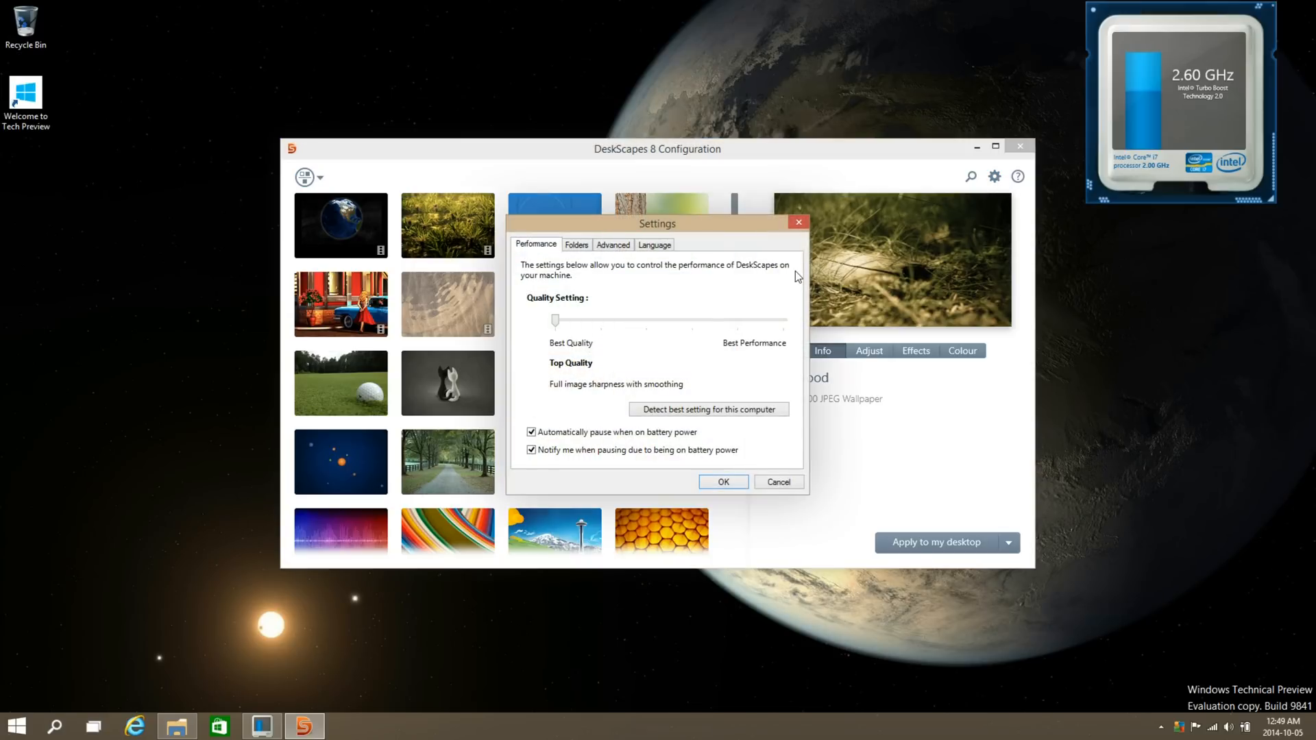
{"action": "mouse_move", "coordinate": [581, 252]}
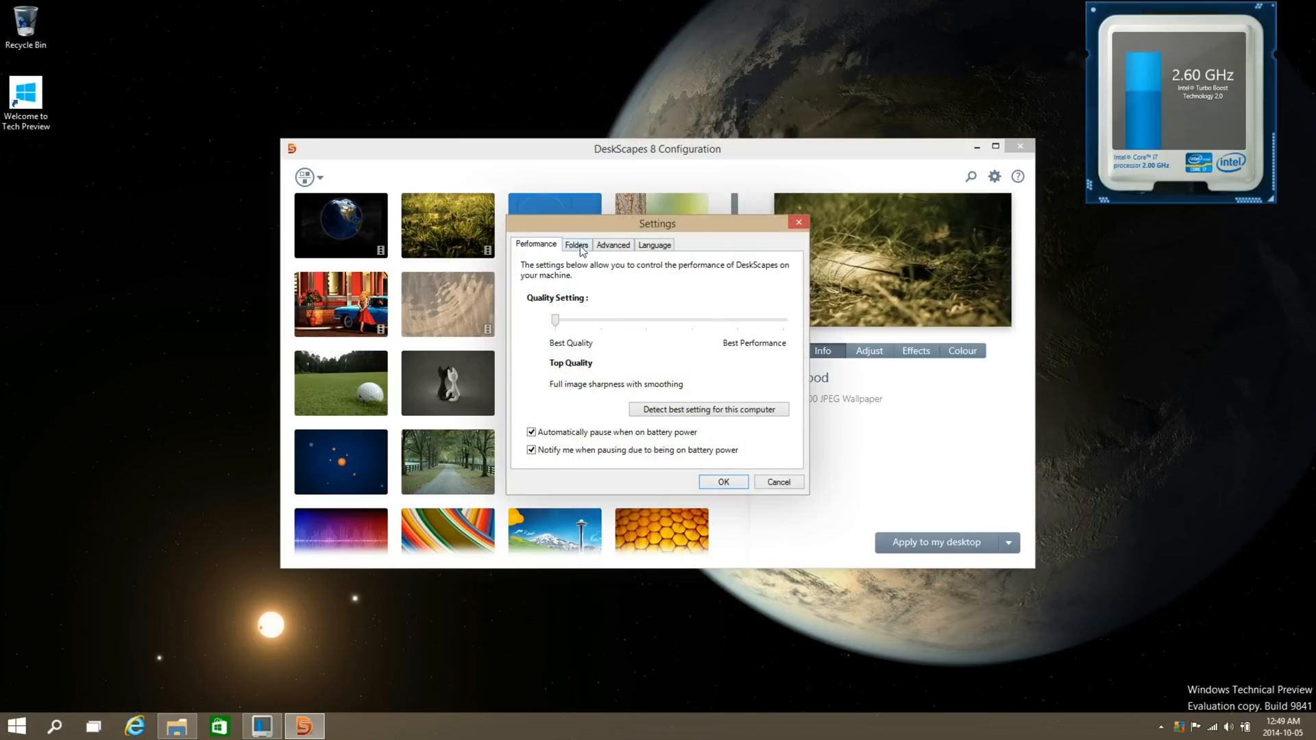
{"action": "left_click", "coordinate": [576, 244]}
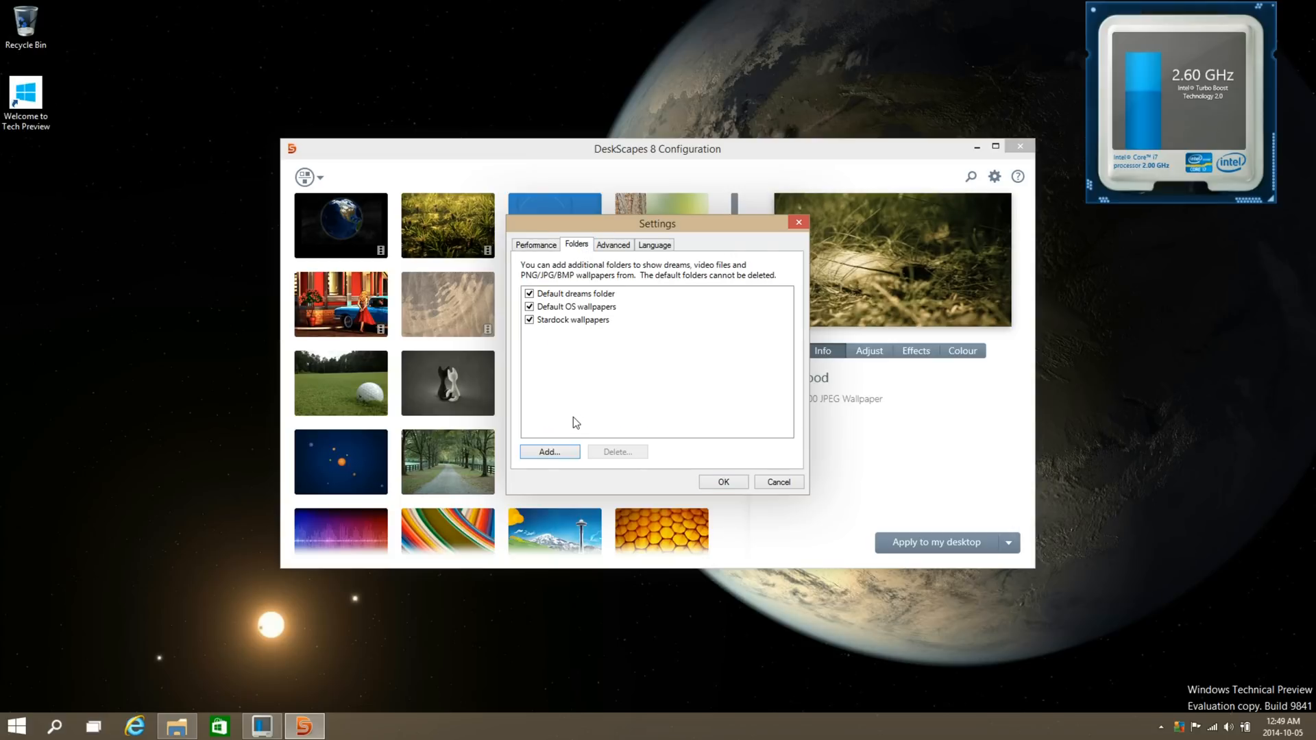
- Add Backup > Videos > Dream Scene, with subdirectories, as a wallpaper source folder
{"action": "left_click", "coordinate": [548, 451]}
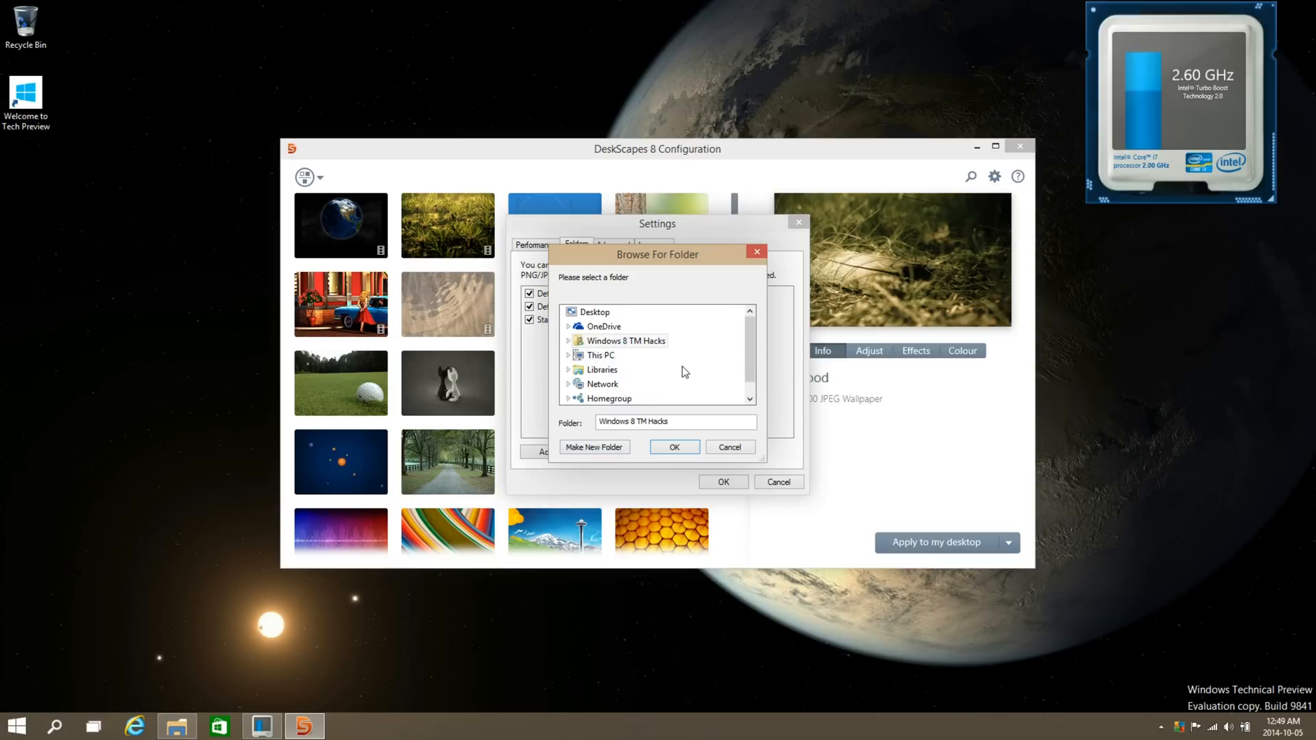
{"action": "scroll", "scroll_direction": "down", "scroll_amount": 3}
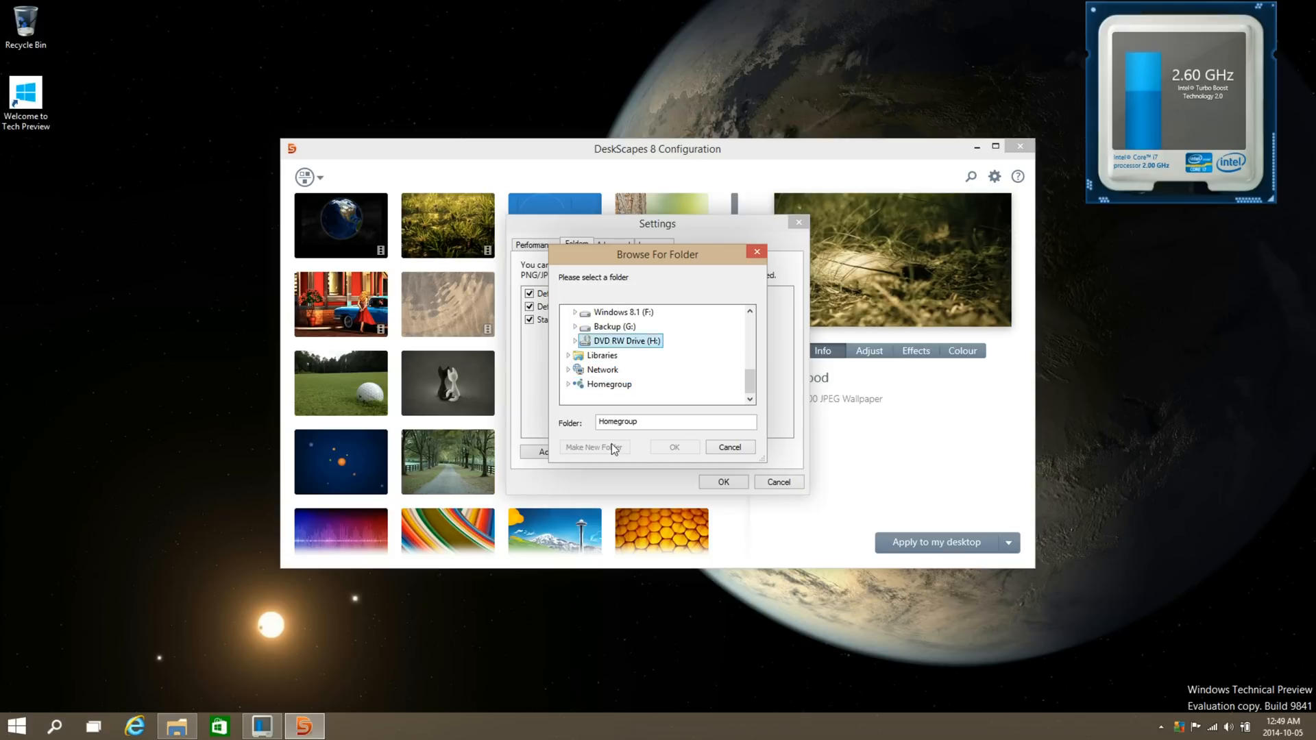
{"action": "left_click", "coordinate": [607, 326]}
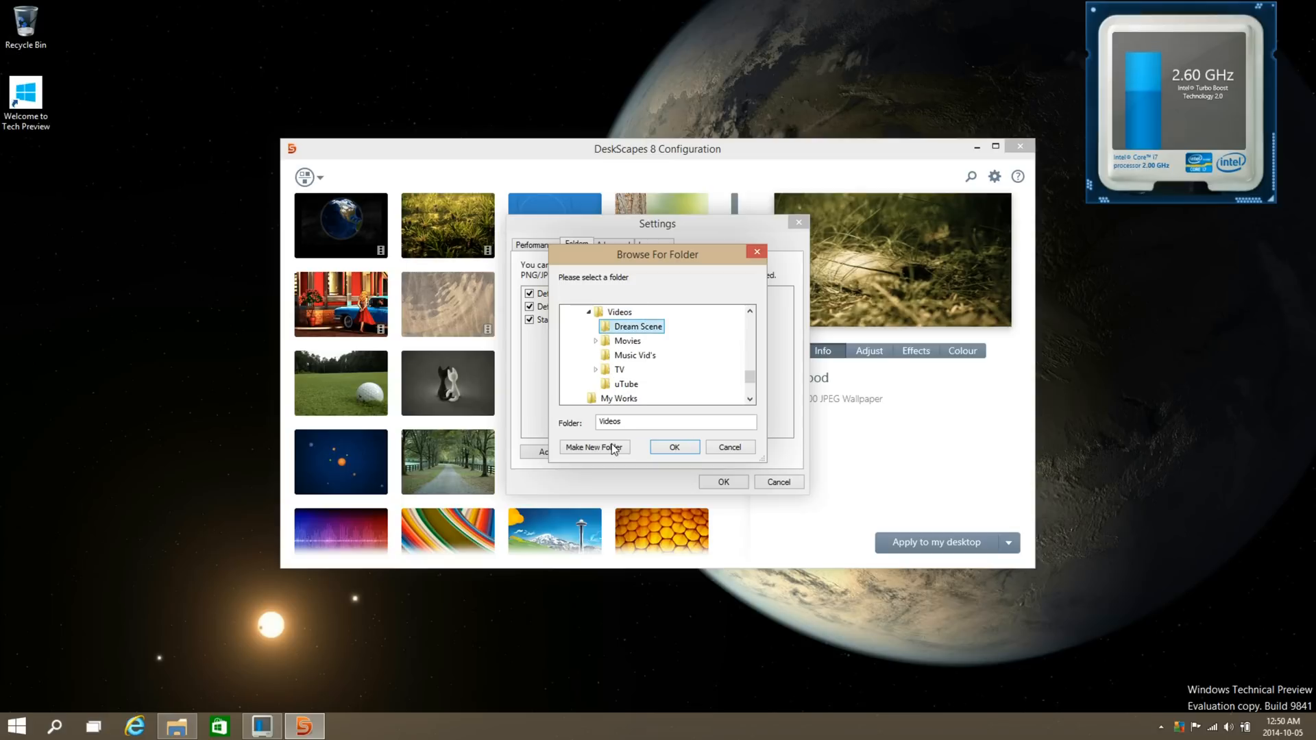
{"action": "left_click", "coordinate": [639, 326]}
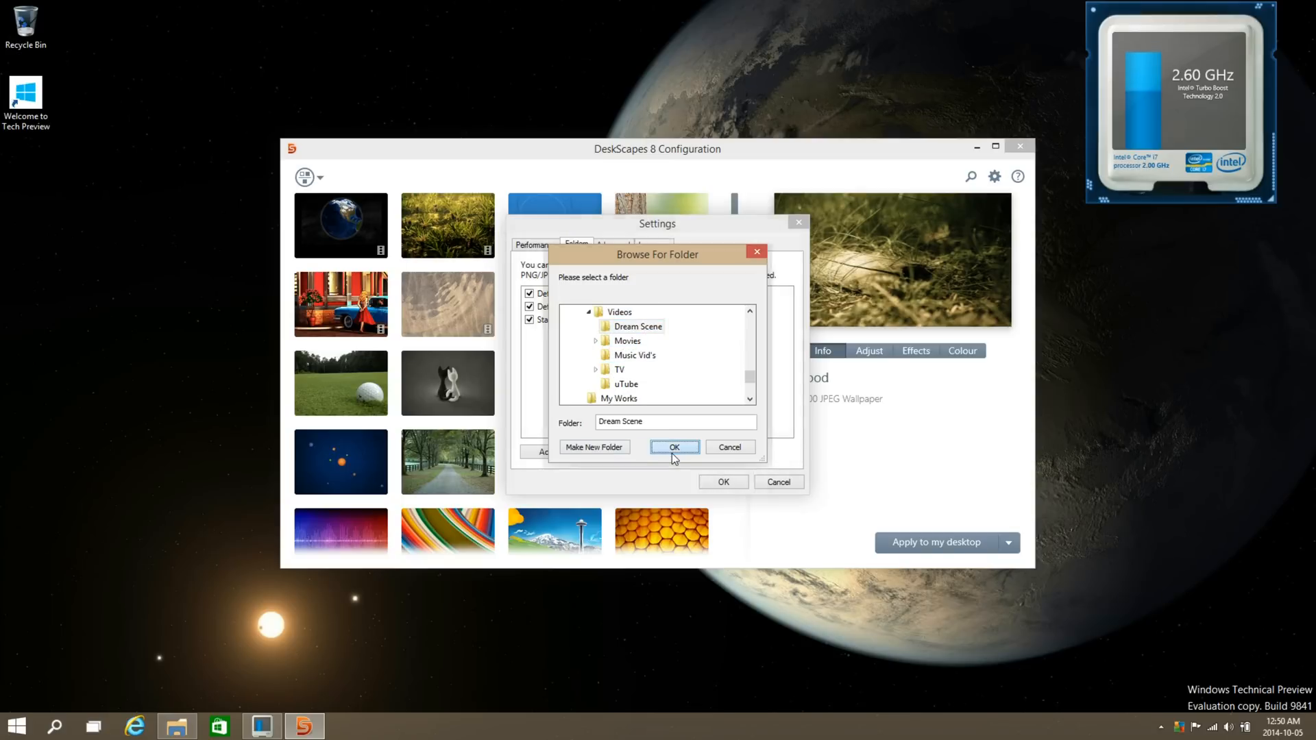
{"action": "left_click", "coordinate": [674, 446]}
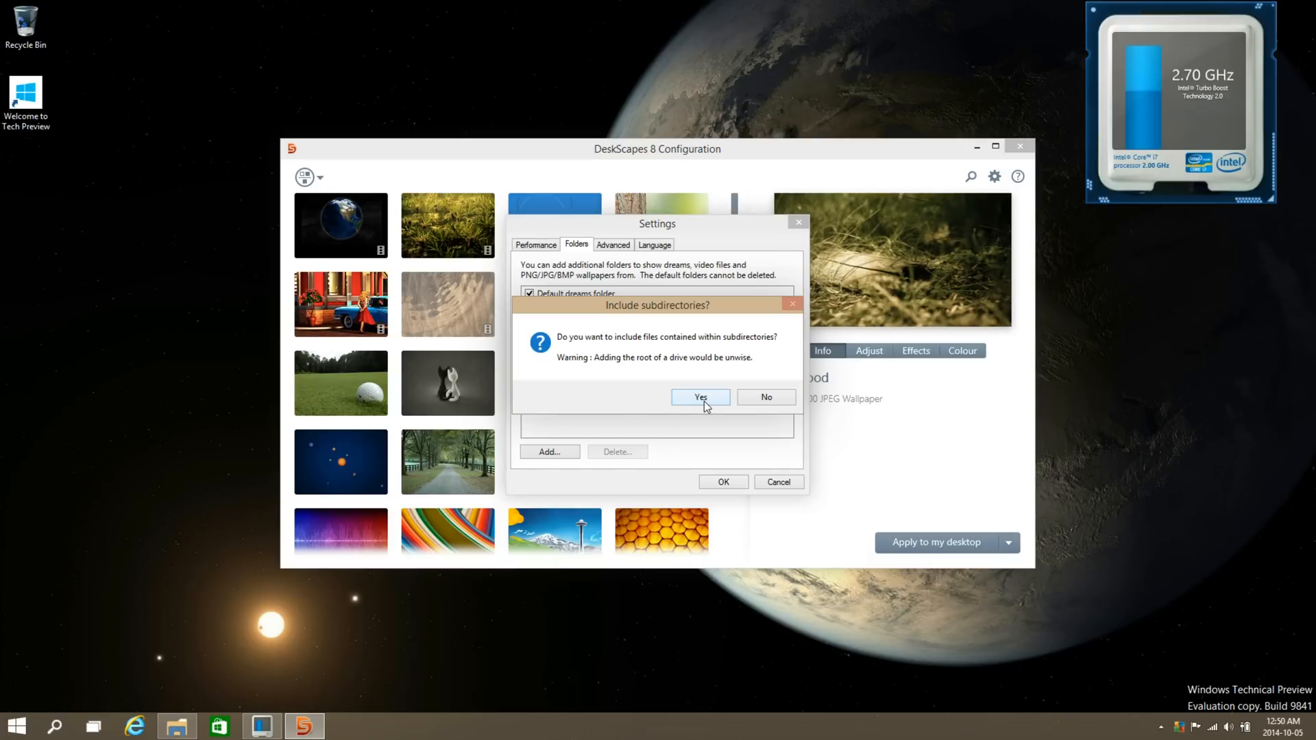
{"action": "left_click", "coordinate": [700, 397]}
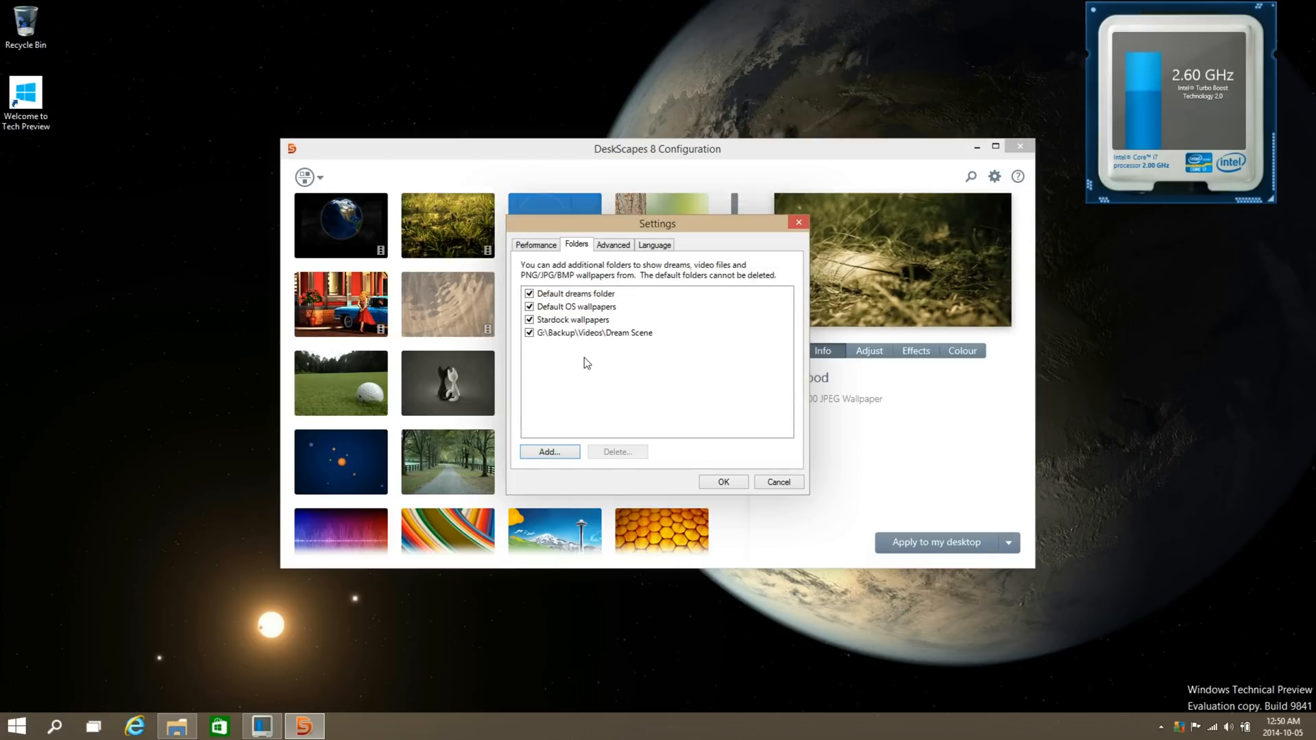
{"action": "mouse_move", "coordinate": [533, 301]}
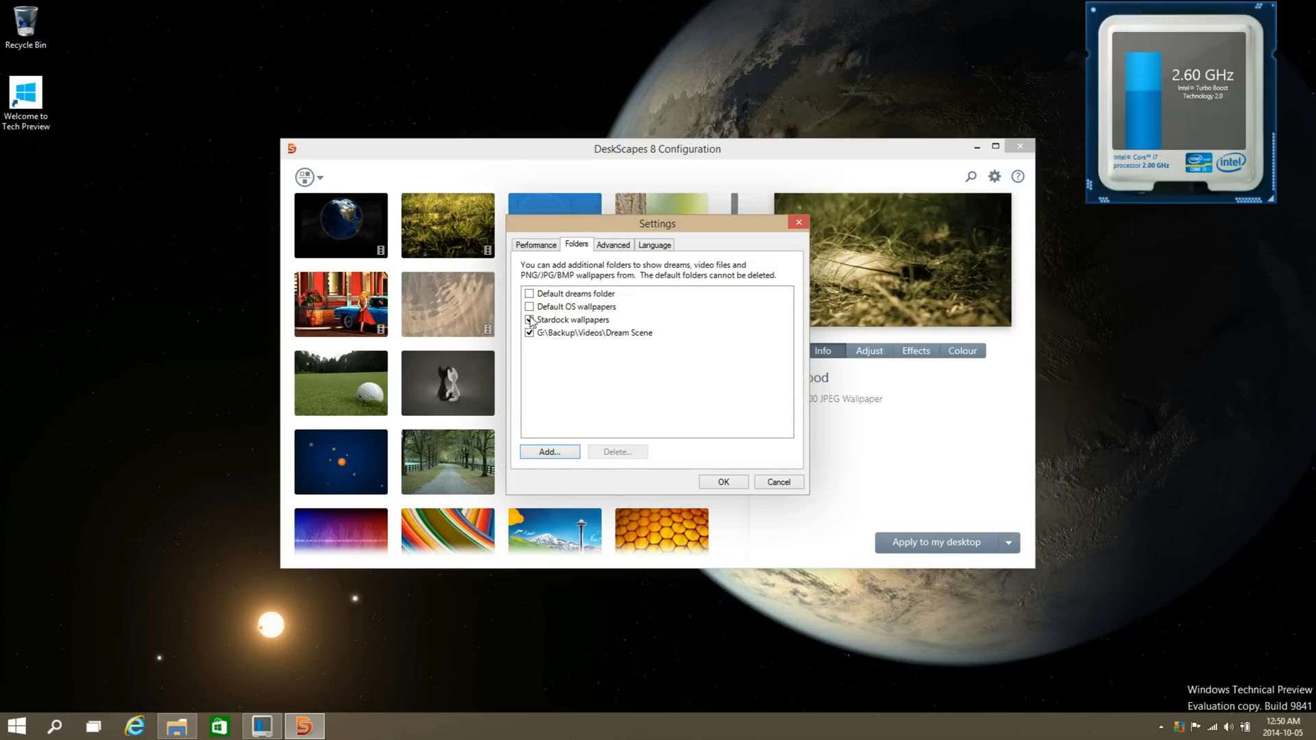
- Disable the default dreams, OS and Stardock wallpaper folders and save the folder settings
{"action": "left_click", "coordinate": [529, 319]}
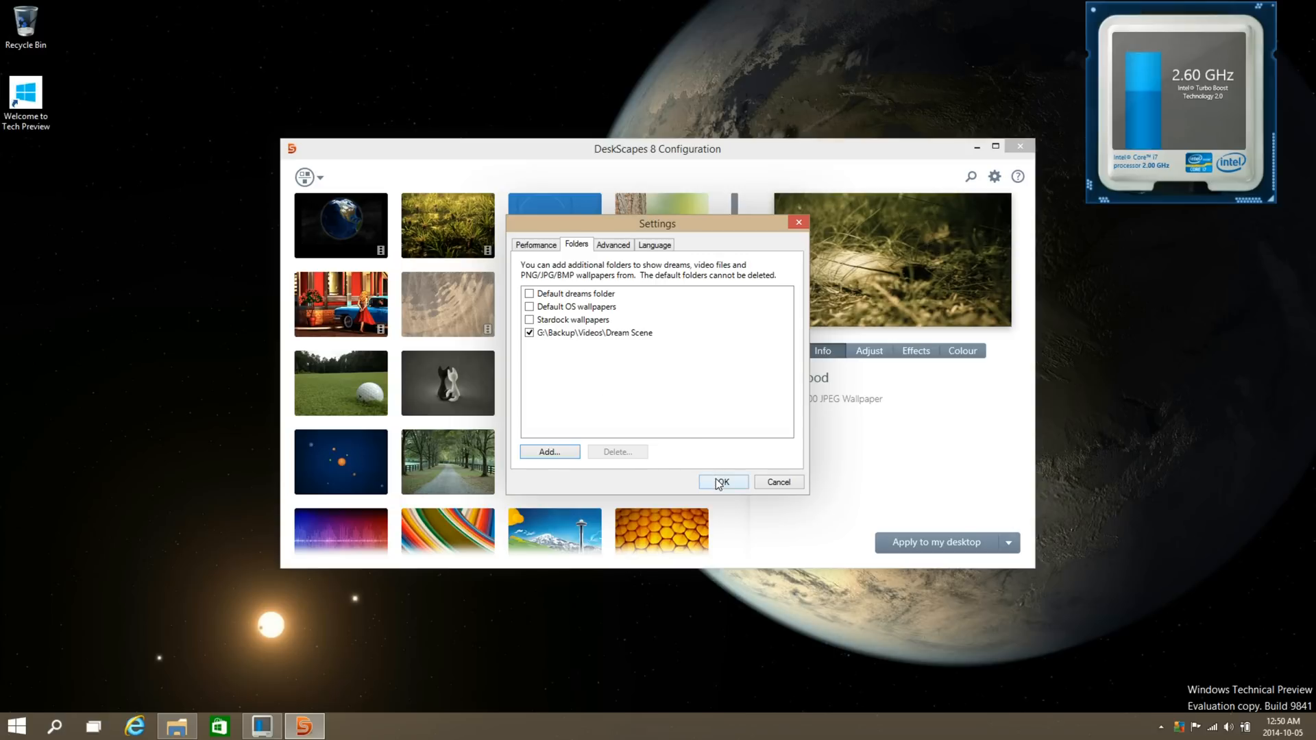
{"action": "left_click", "coordinate": [721, 482]}
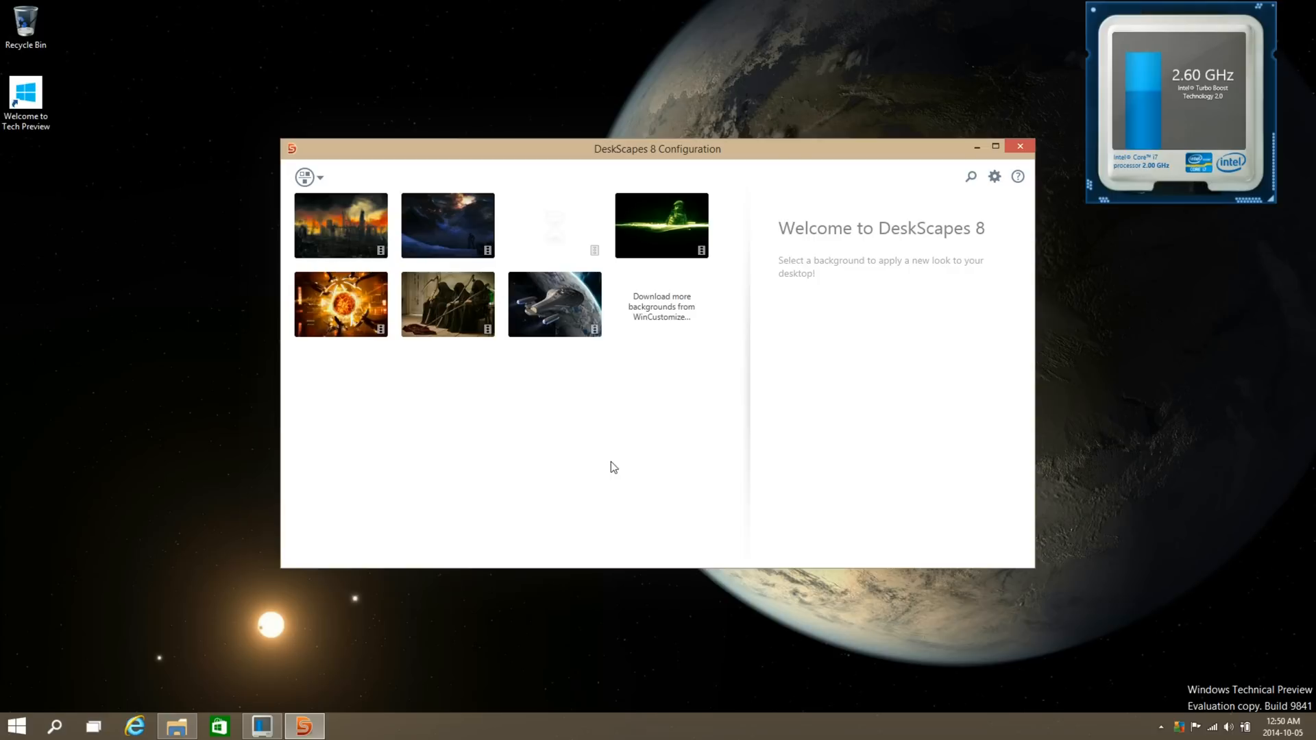
{"action": "mouse_move", "coordinate": [611, 462]}
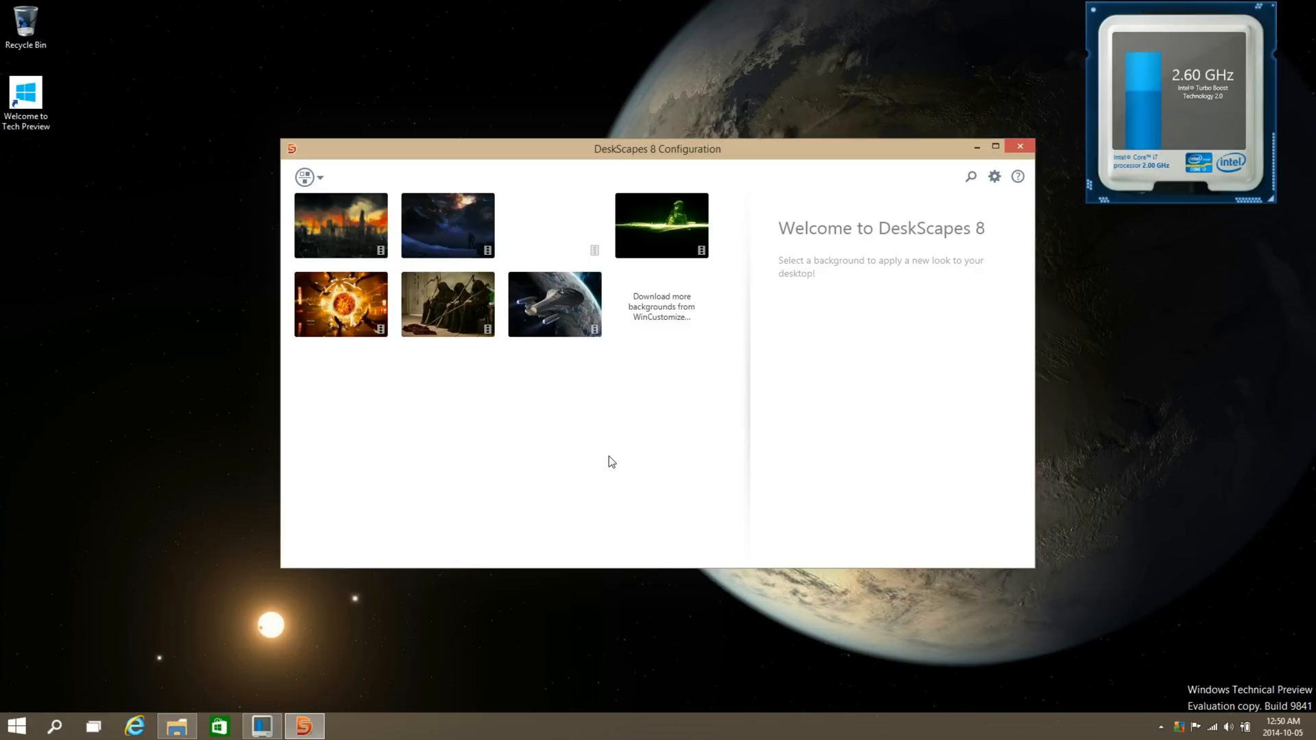
- Apply the Plasmaball video as the desktop wallpaper and close DeskScapes
{"action": "left_click", "coordinate": [340, 304]}
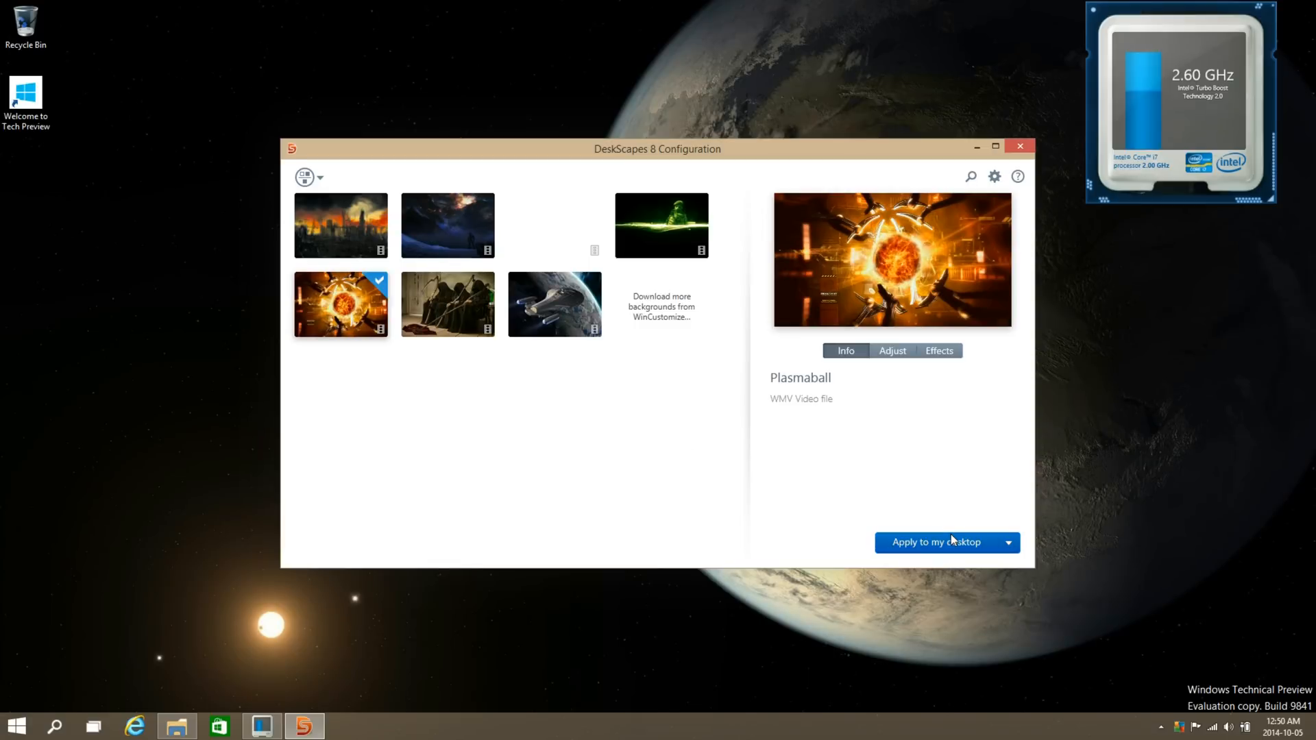
{"action": "left_click", "coordinate": [933, 541]}
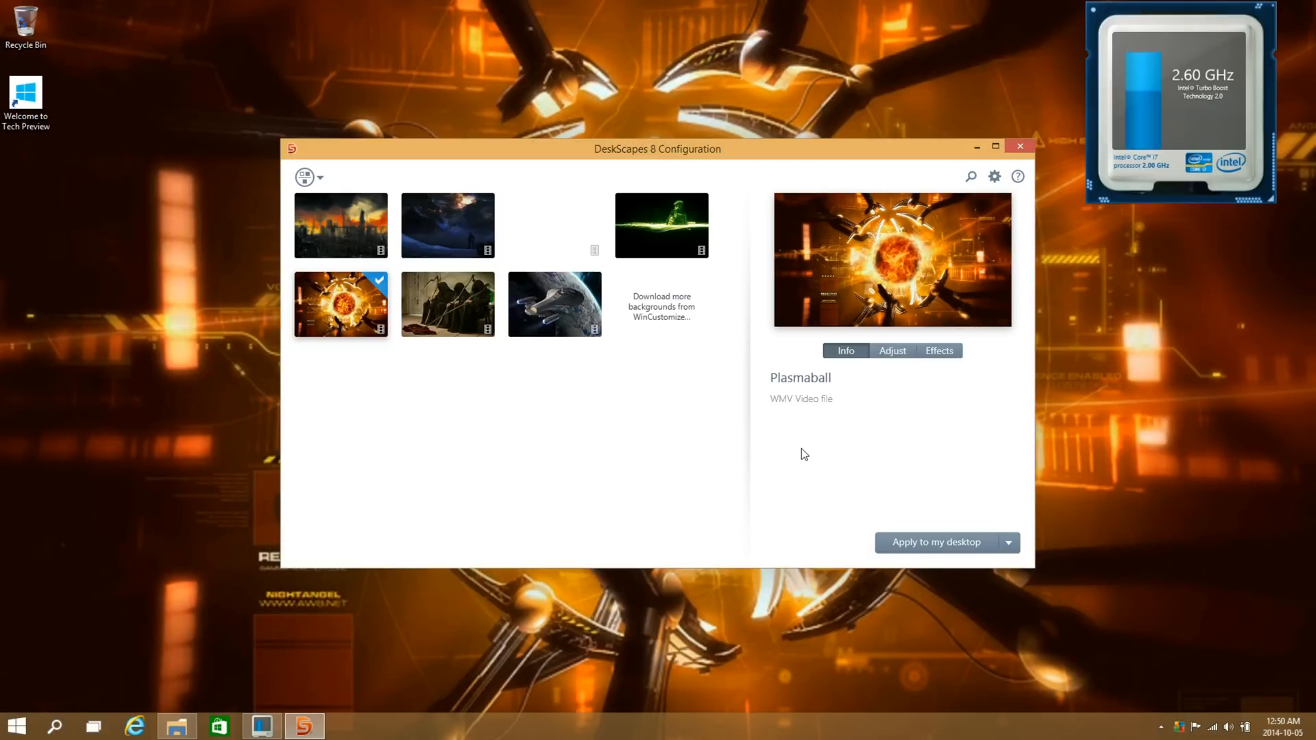
{"action": "mouse_move", "coordinate": [1096, 177]}
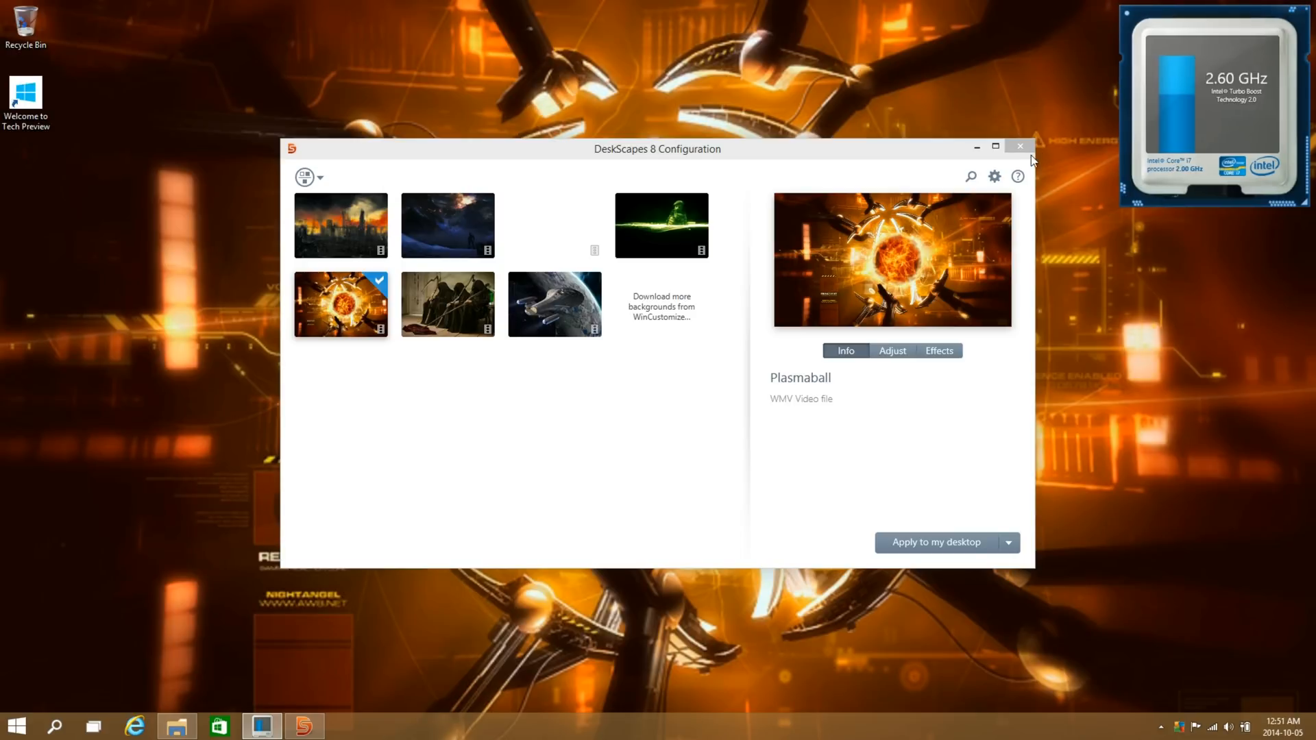
{"action": "left_click", "coordinate": [1020, 147]}
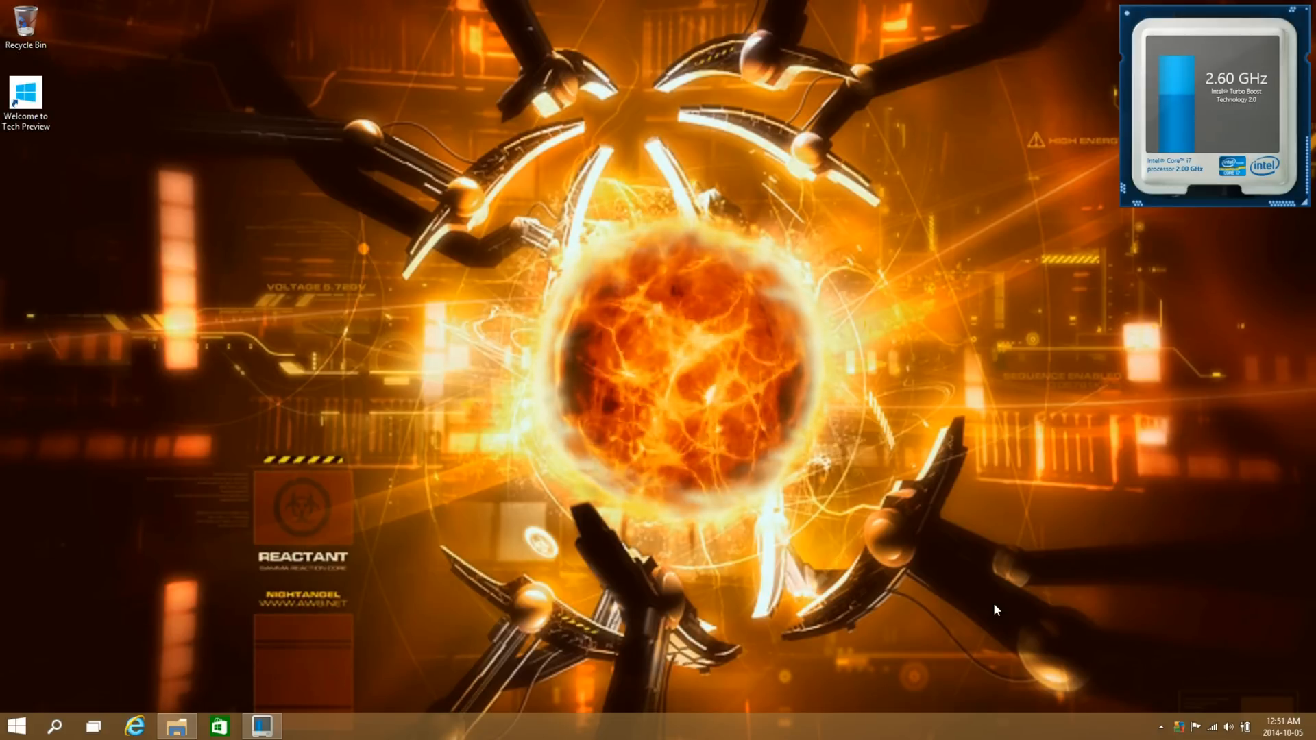
- Bring up the Windows 8.1 Start screen from the taskbar Start button
{"action": "left_click", "coordinate": [17, 727]}
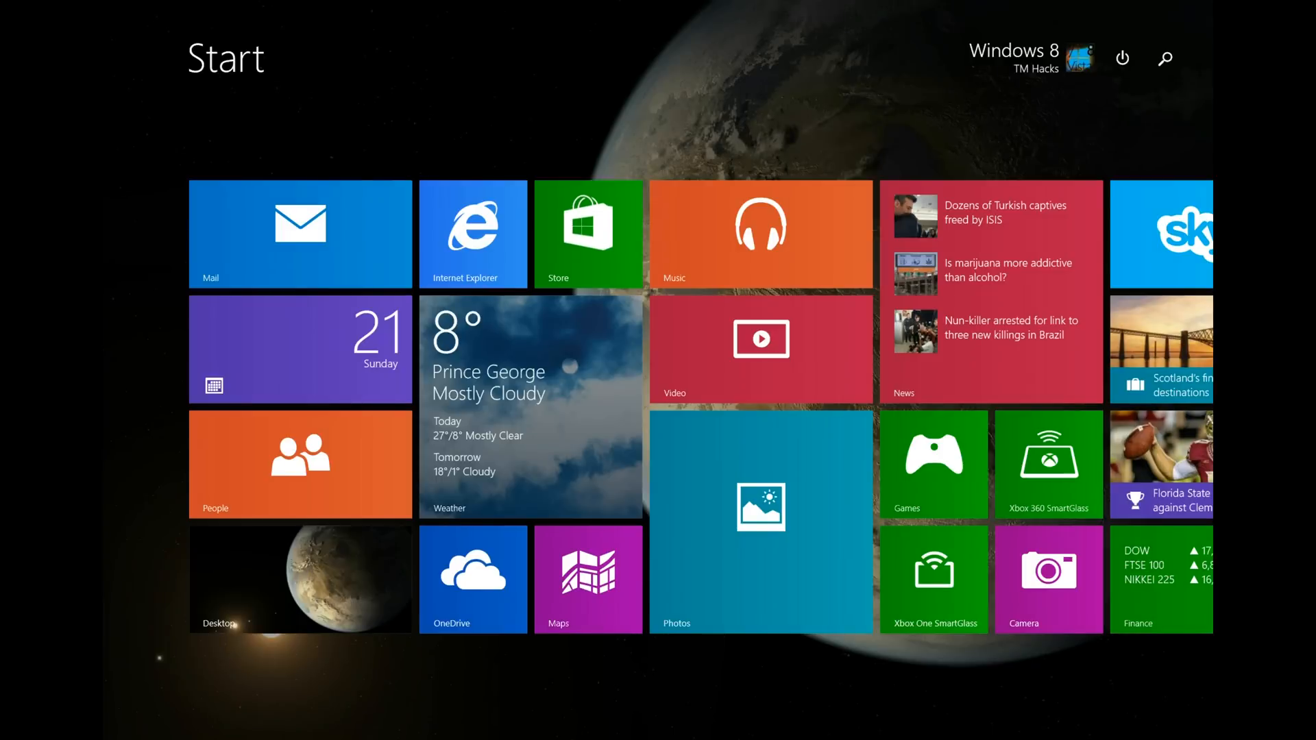